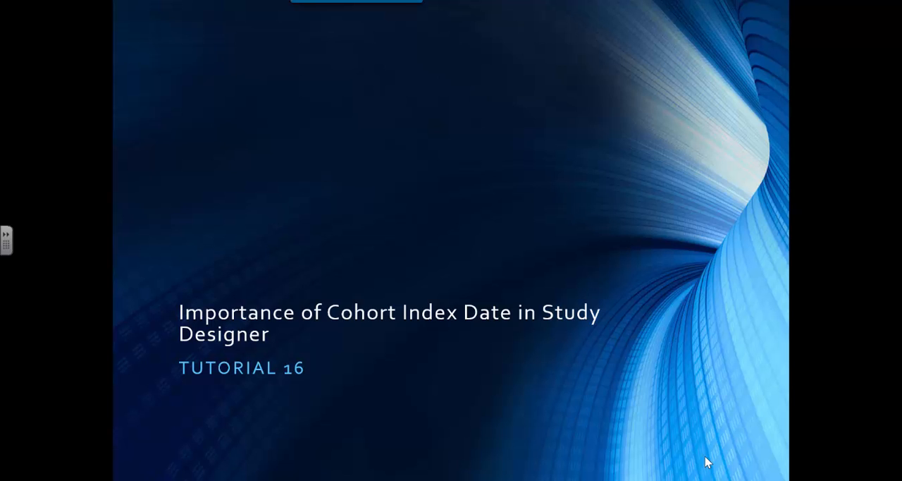
Step: Advance to the Studies panel listing the saved diabetics and pneumonia readmission studies
key("Right")
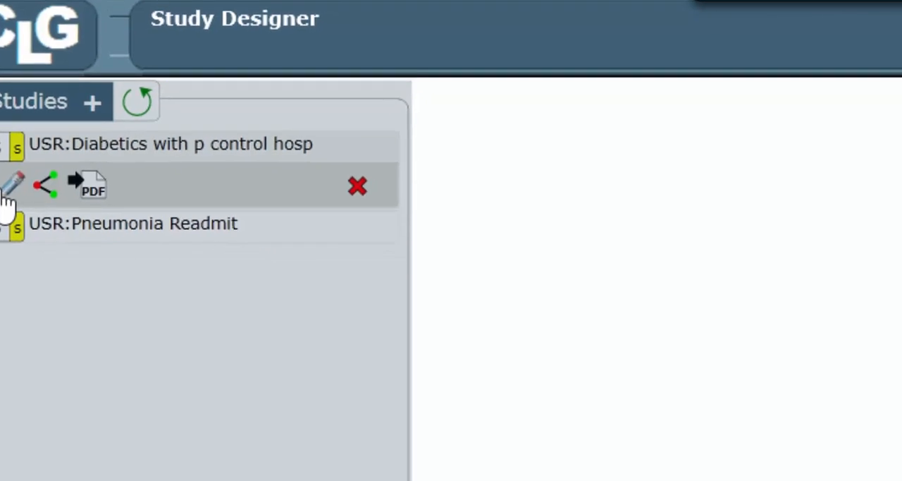
Step: Open the Diabetics study for editing with Save As enabled to keep the original
left_click(13, 185)
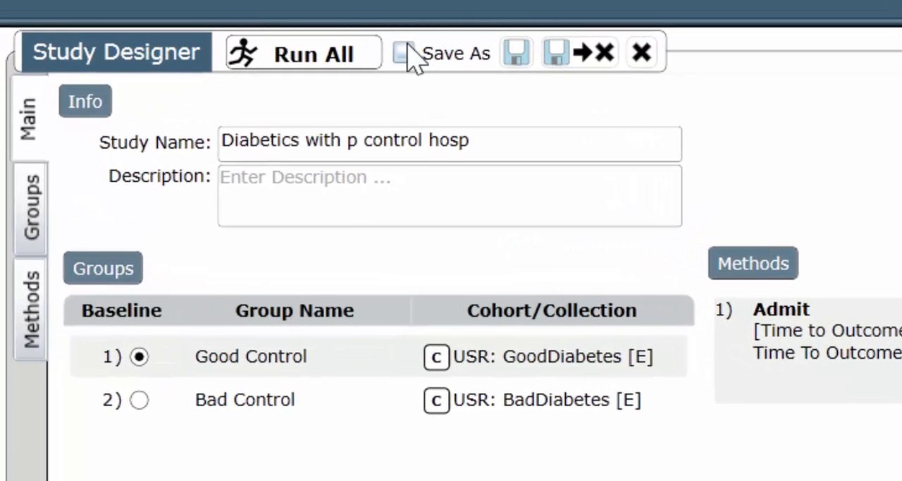
left_click(403, 53)
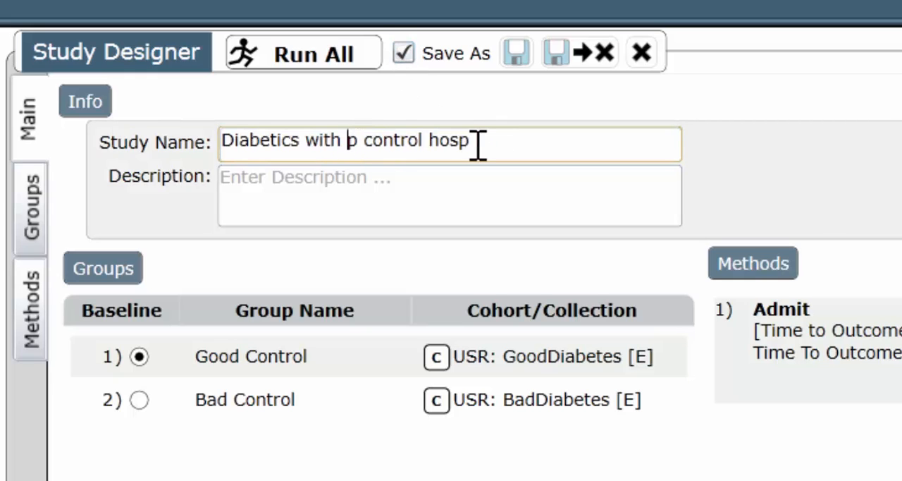
Step: Retype the study name so it reads 'Diabetics with hospital'
key("BackSpace")
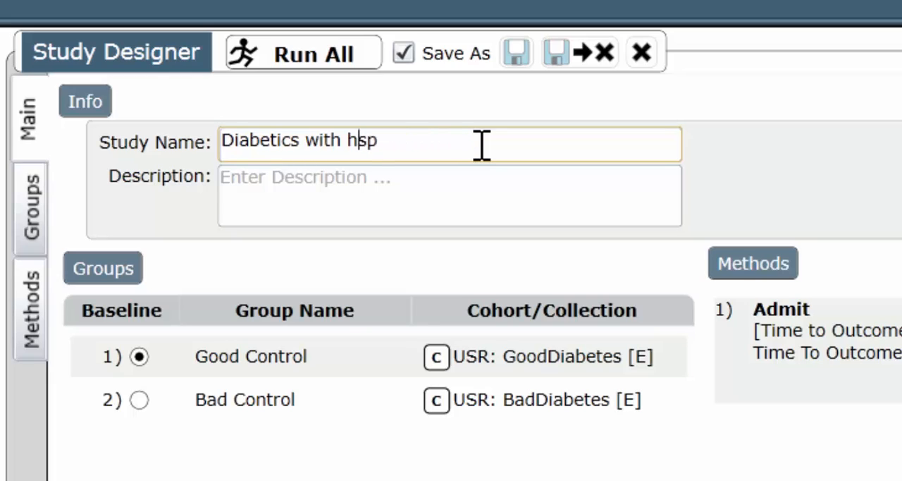
key("BackSpace")
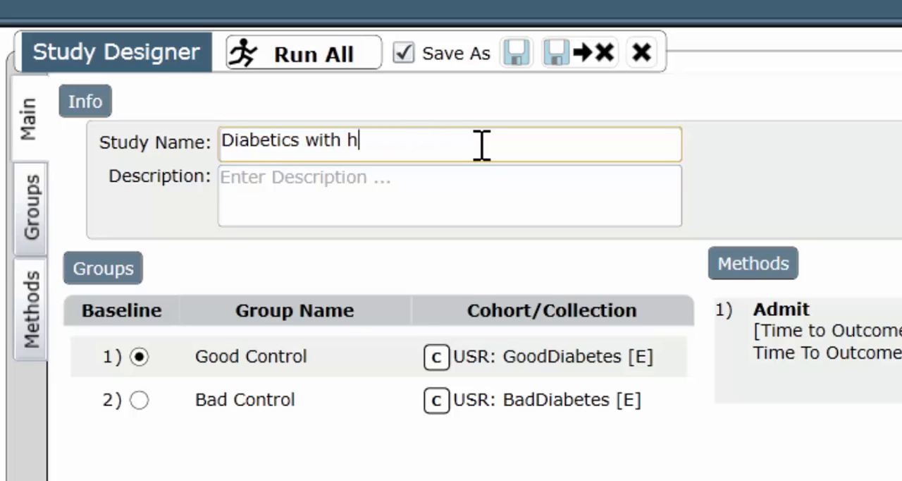
type("ospi")
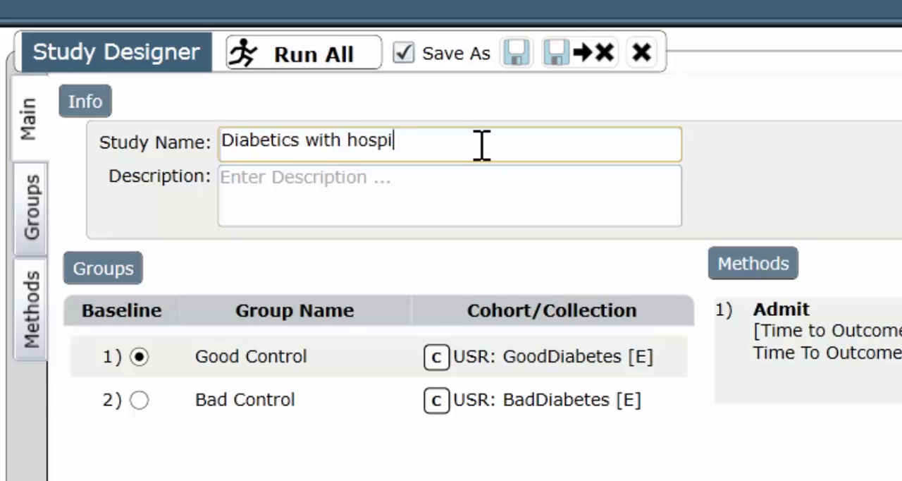
type("tal")
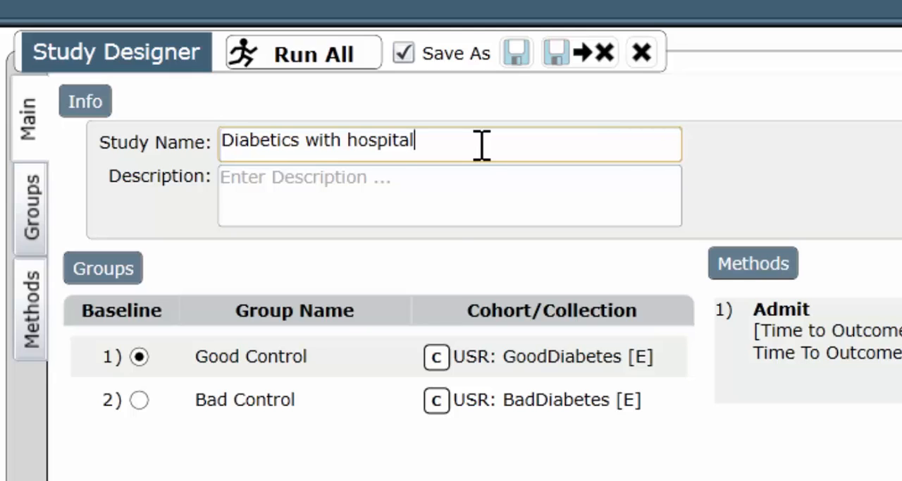
mouse_move(665, 381)
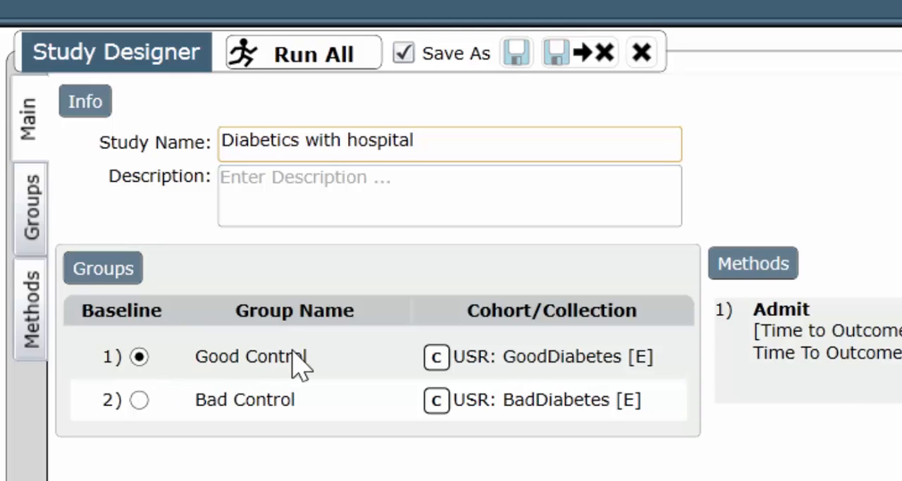
mouse_move(172, 409)
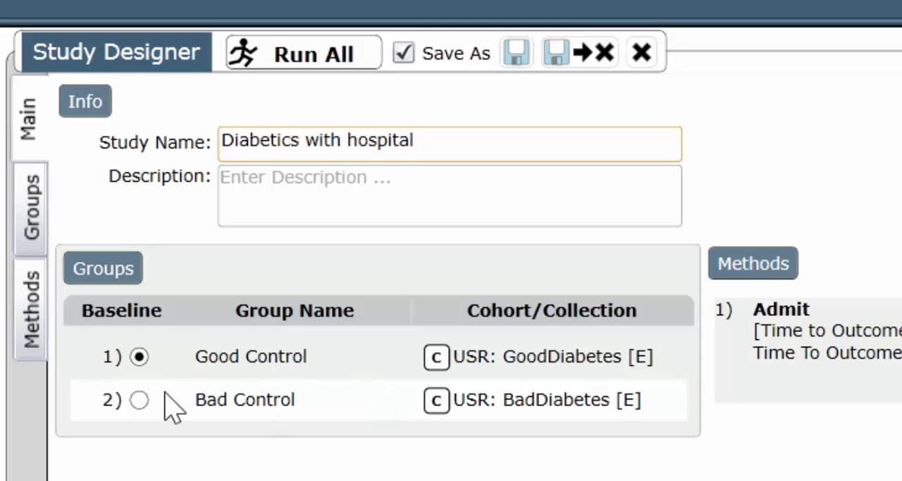
mouse_move(663, 369)
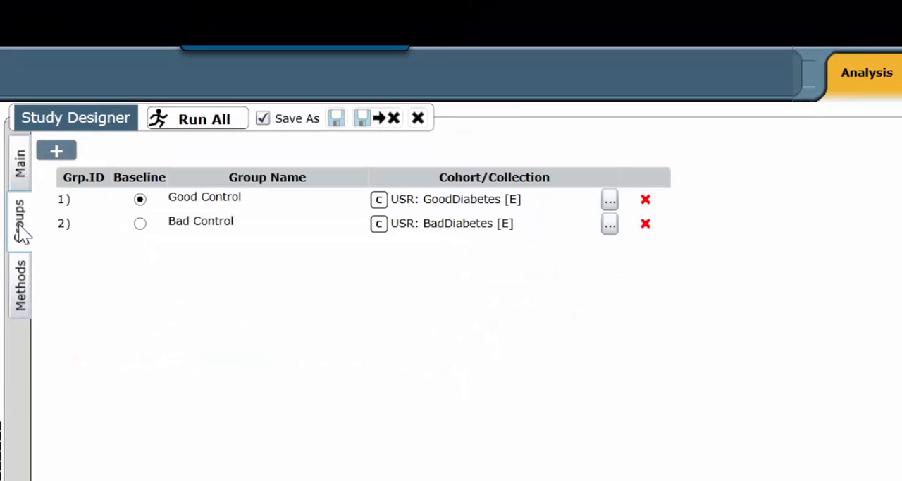
mouse_move(25, 232)
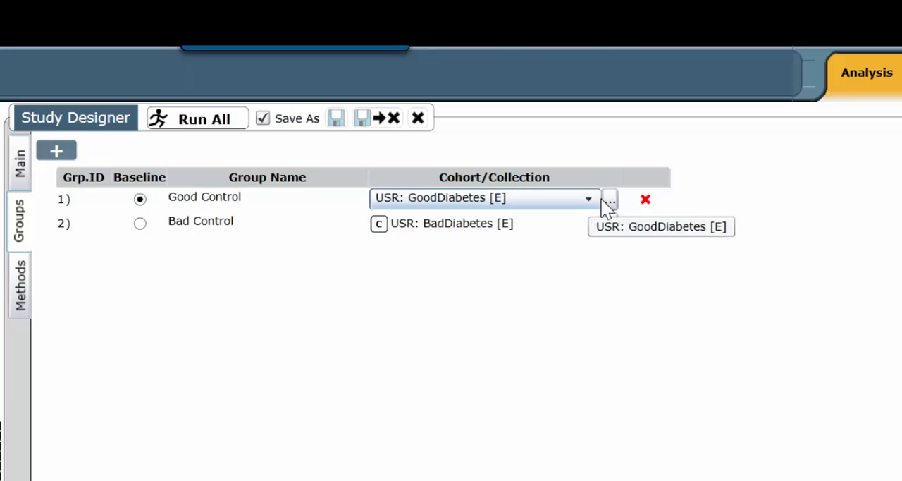
Step: Open the GoodDiabetes cohort behind the Good Control group in the cohort editor
left_click(609, 198)
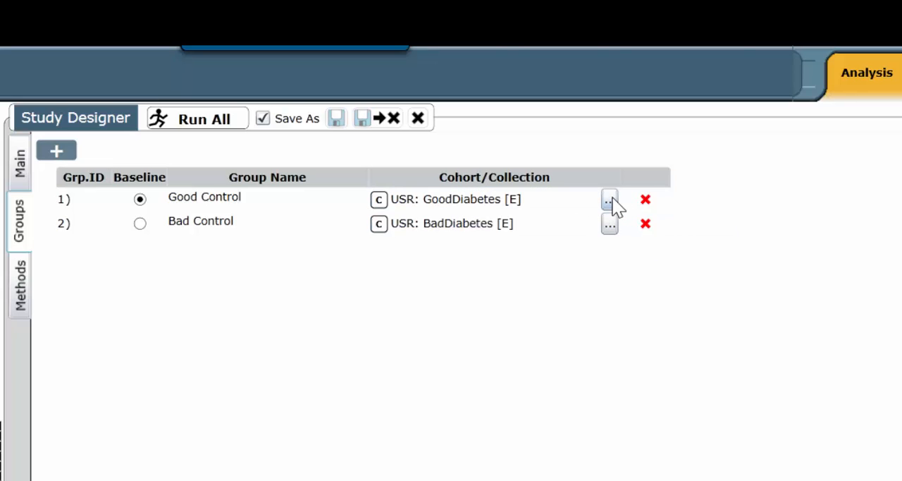
left_click(609, 199)
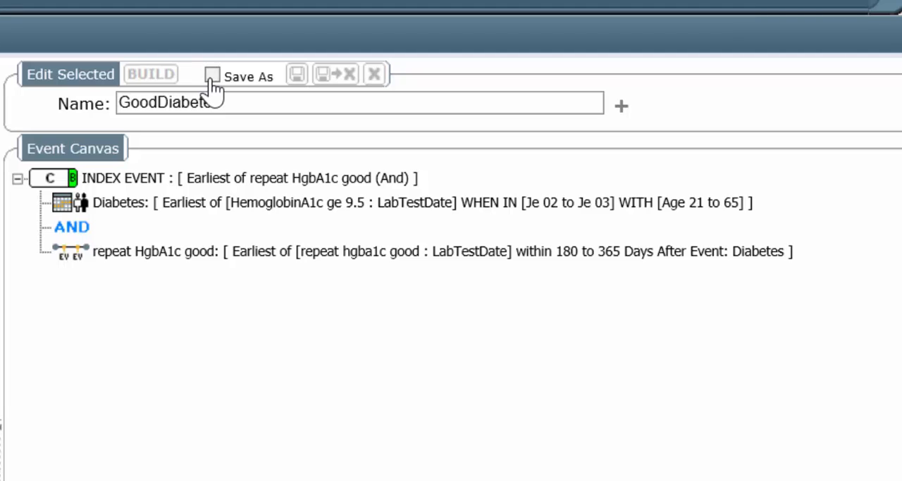
Step: Enable Save As and rename the cohort to 'GoodDiabetesIndexOnDx'
left_click(212, 77)
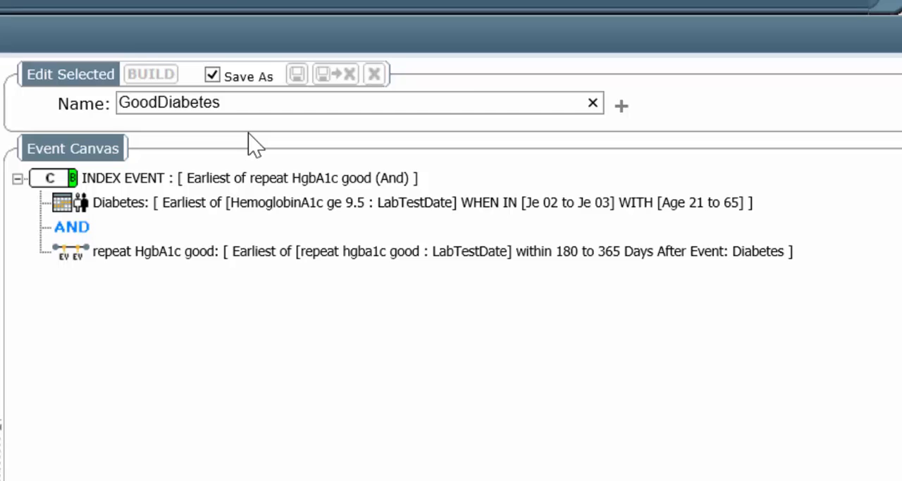
type("Index")
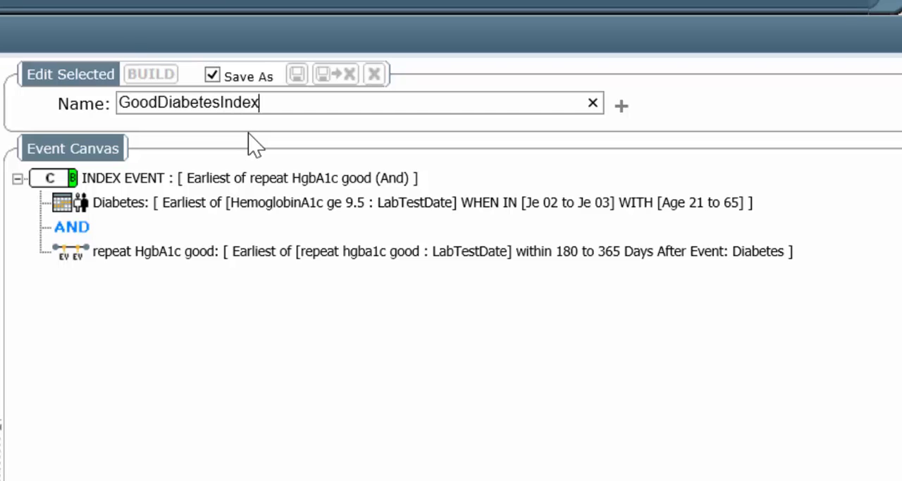
type("OnD")
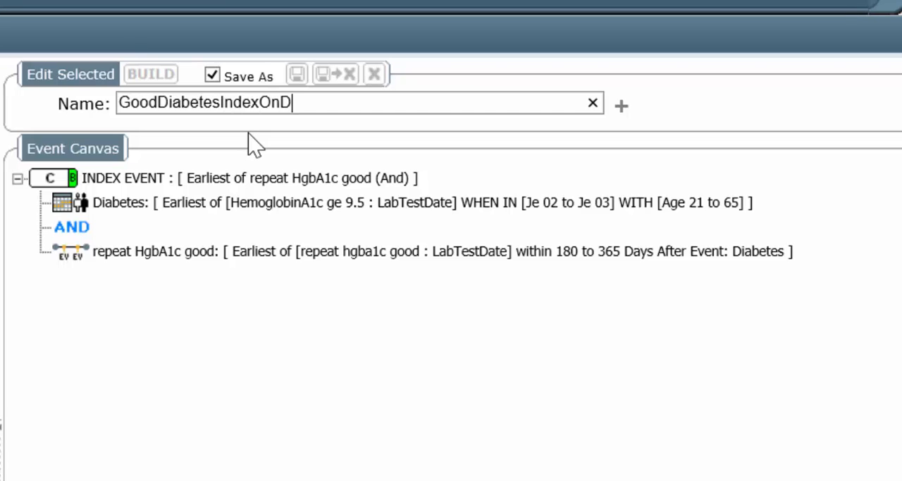
type("x")
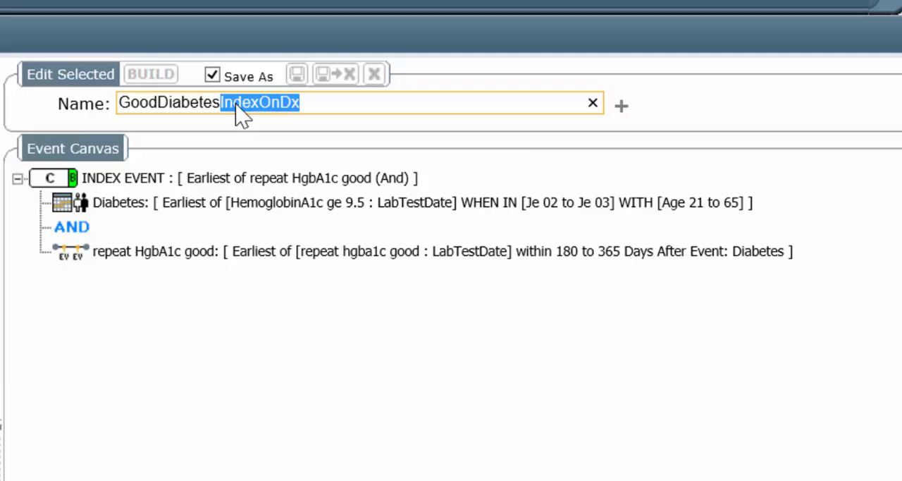
mouse_move(181, 205)
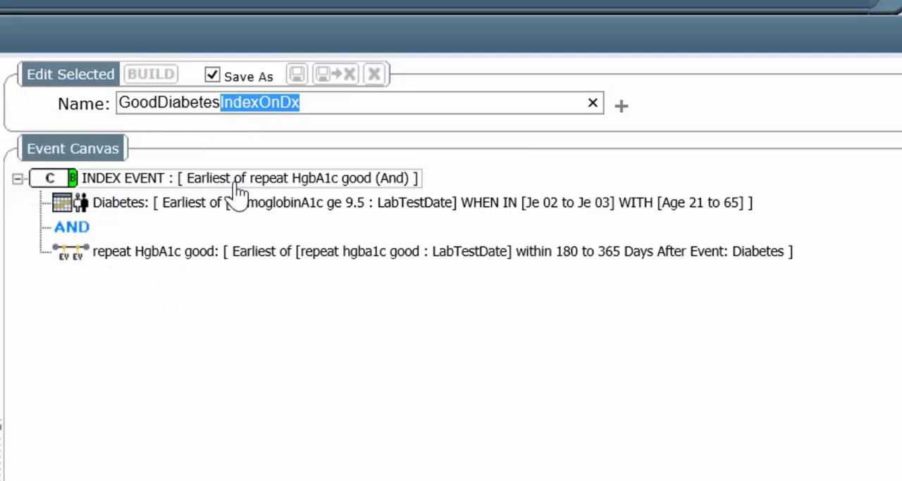
mouse_move(268, 195)
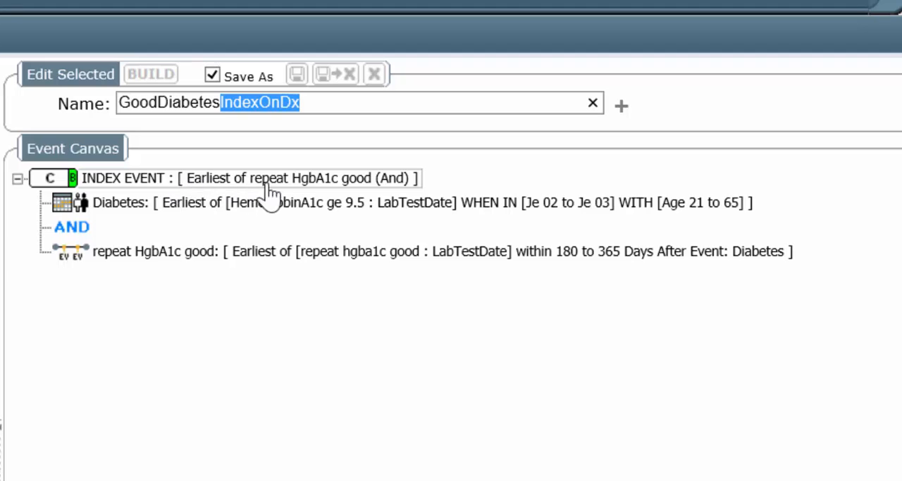
mouse_move(267, 257)
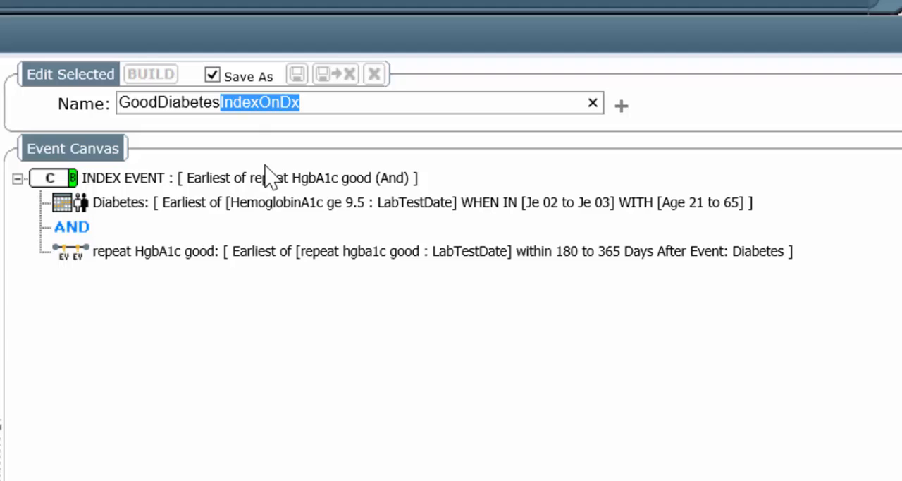
mouse_move(176, 212)
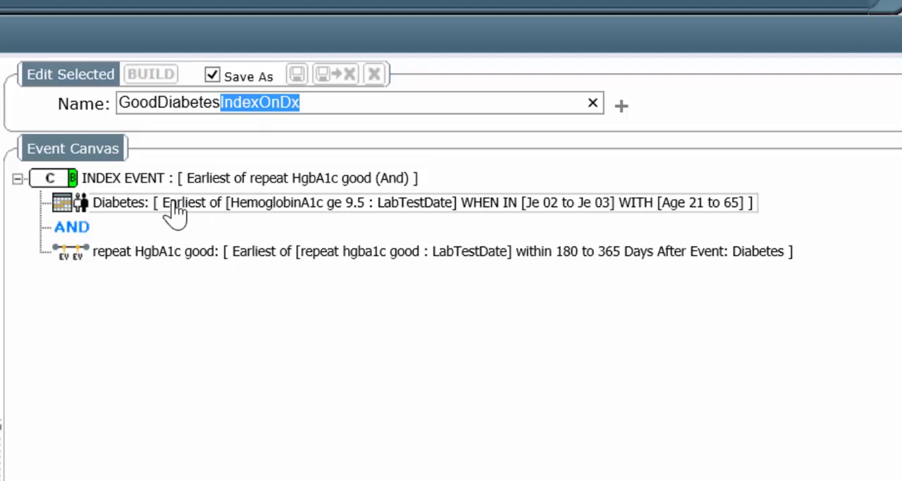
mouse_move(268, 181)
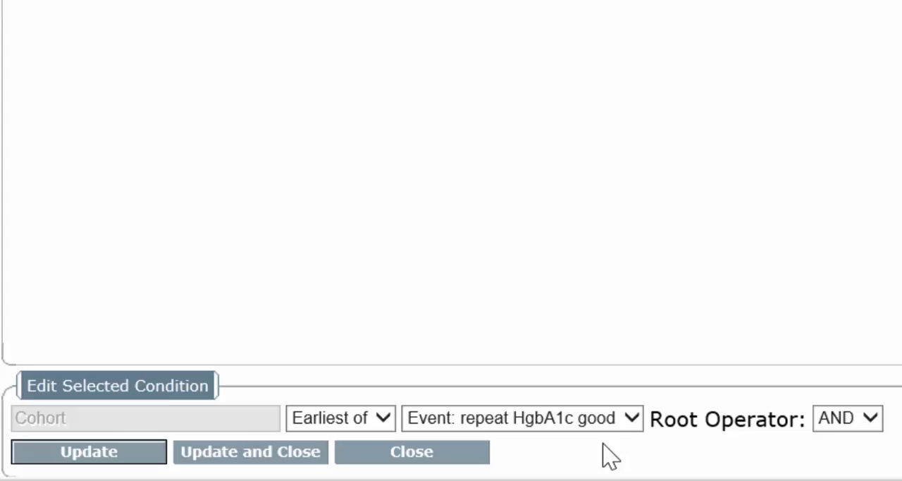
Step: Set the index event to Earliest of Diabetes and apply with Update and Close
left_click(522, 417)
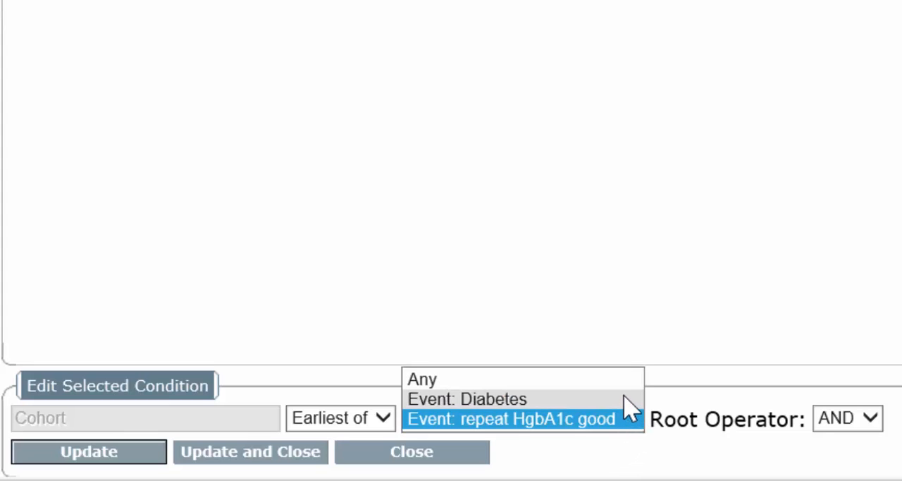
left_click(468, 399)
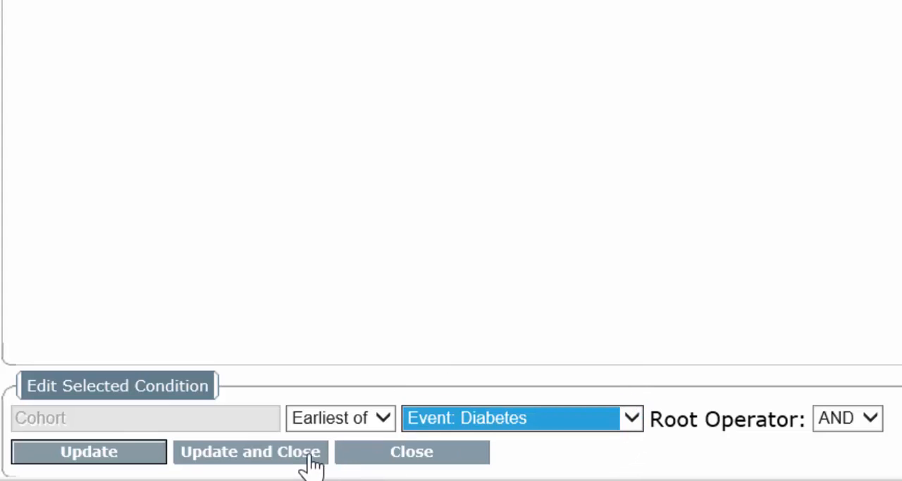
left_click(250, 451)
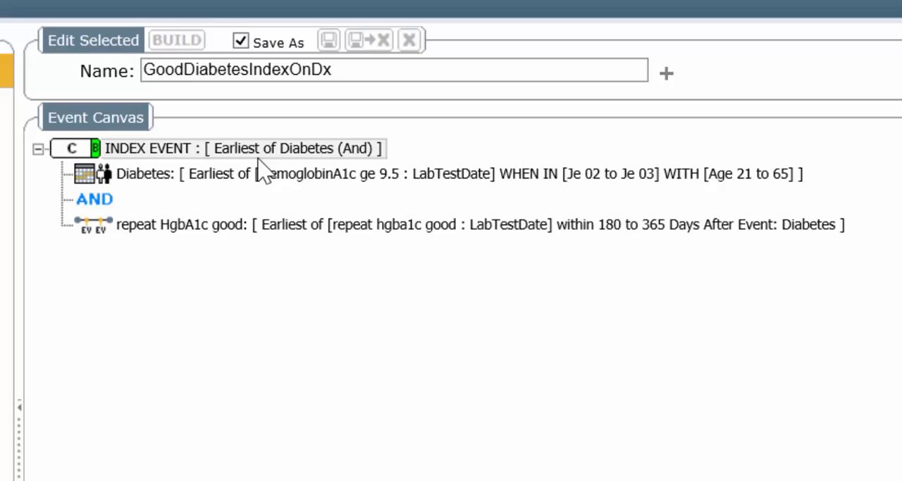
Step: Build GoodDiabetesIndexOnDx as a new cohort (373 MRNs) and dismiss the result message
left_click(176, 40)
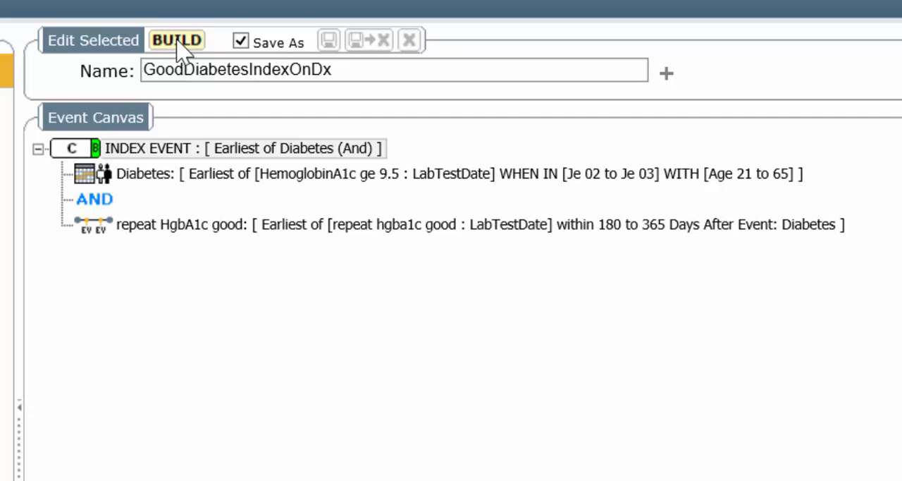
left_click(176, 40)
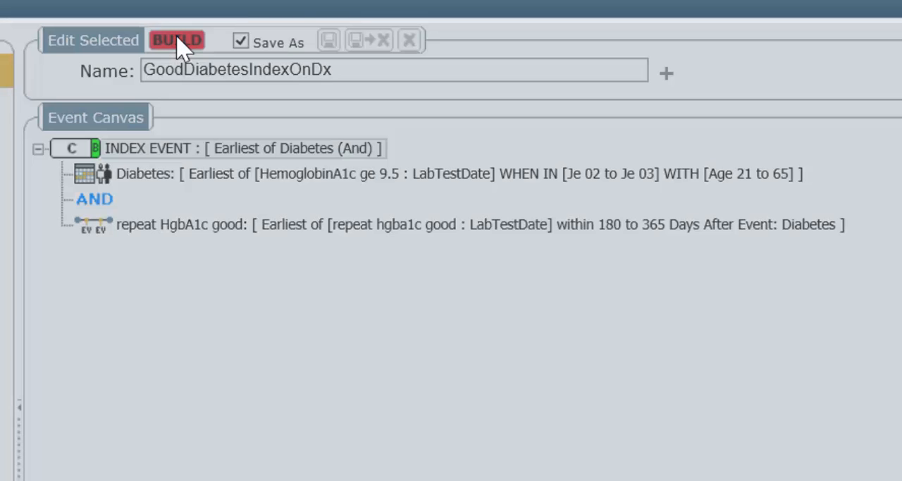
left_click(177, 40)
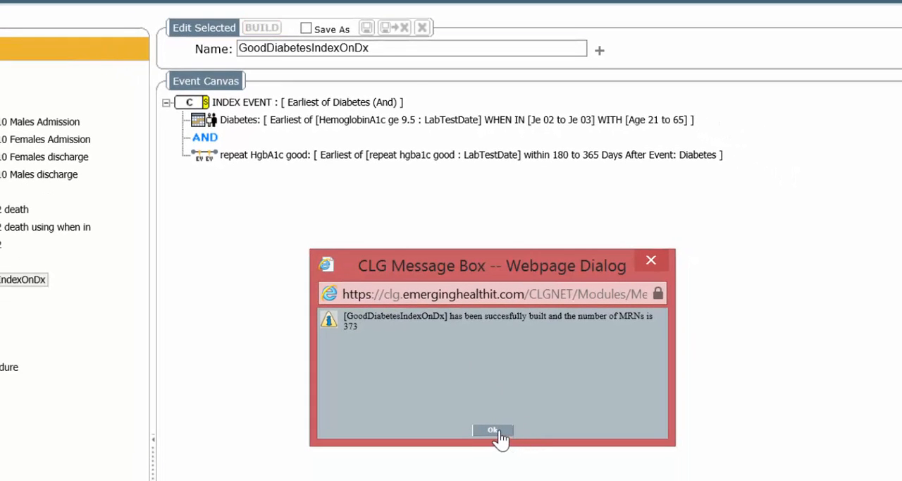
left_click(493, 429)
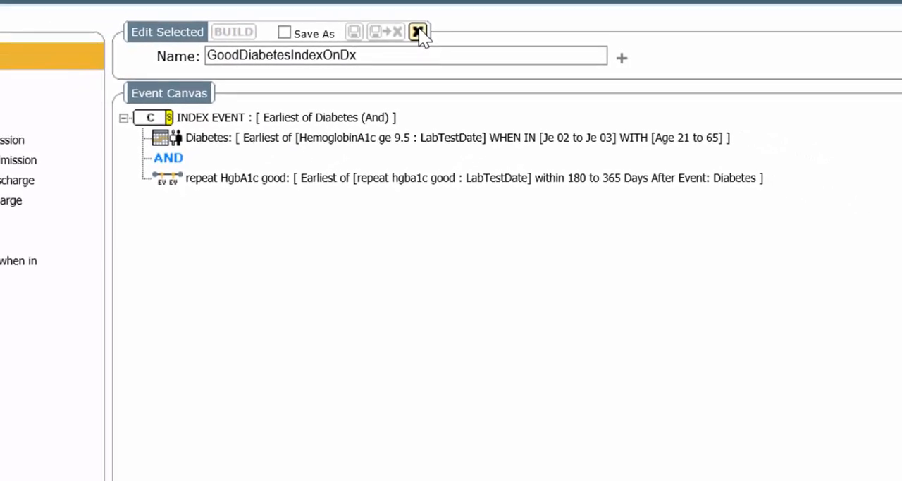
Step: Leave the cohort's edit mode, confirming with Yes
left_click(418, 31)
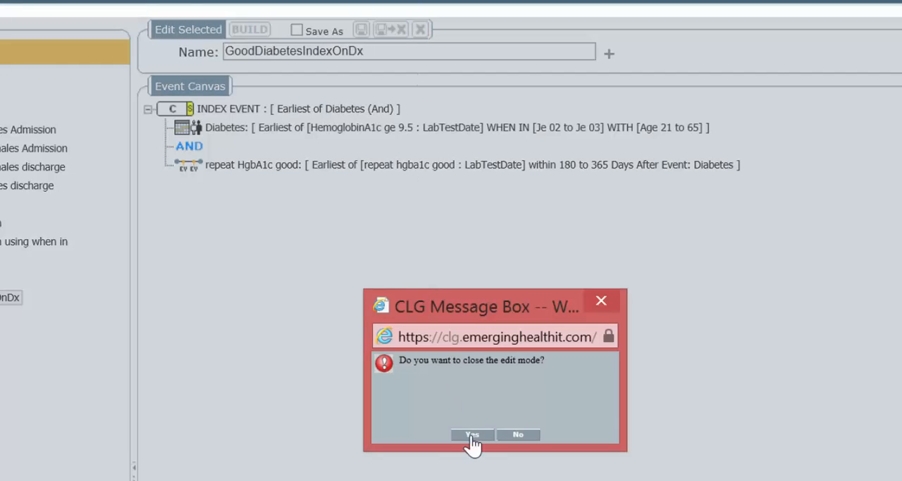
left_click(470, 434)
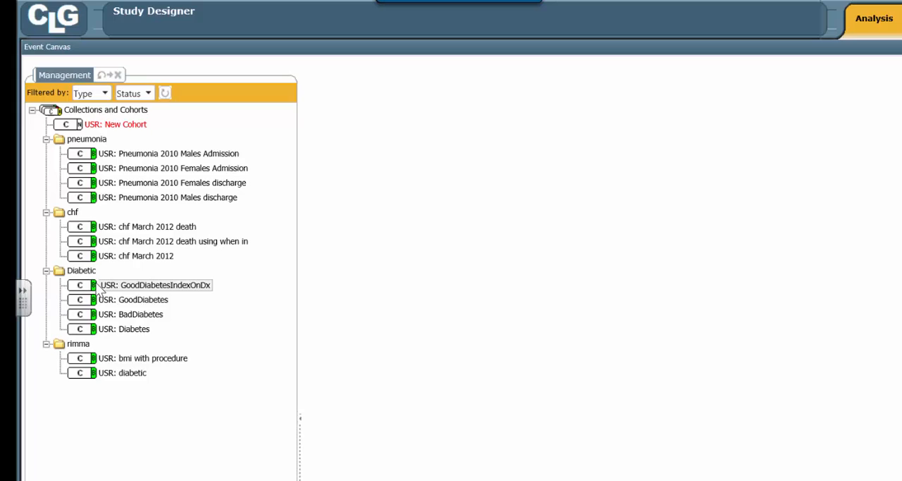
mouse_move(143, 322)
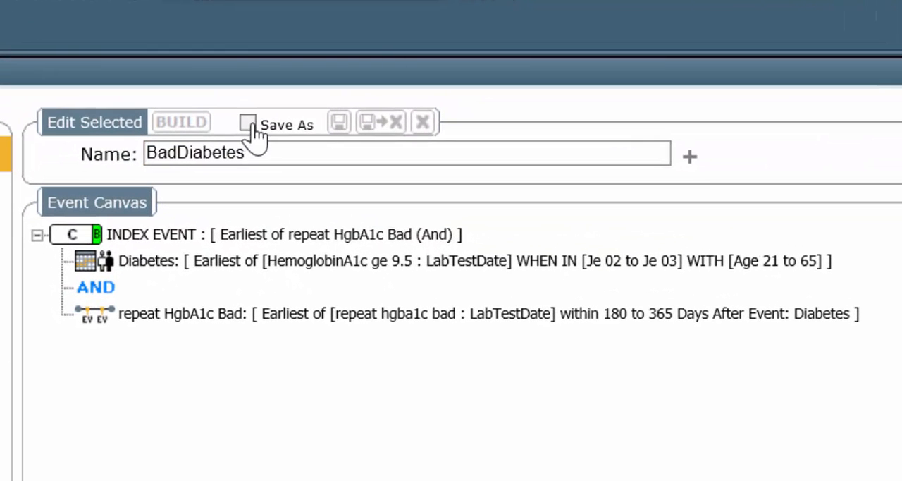
Step: Enable Save As on BadDiabetes and rename it 'BadDiabetesIndexOnDx'
left_click(248, 121)
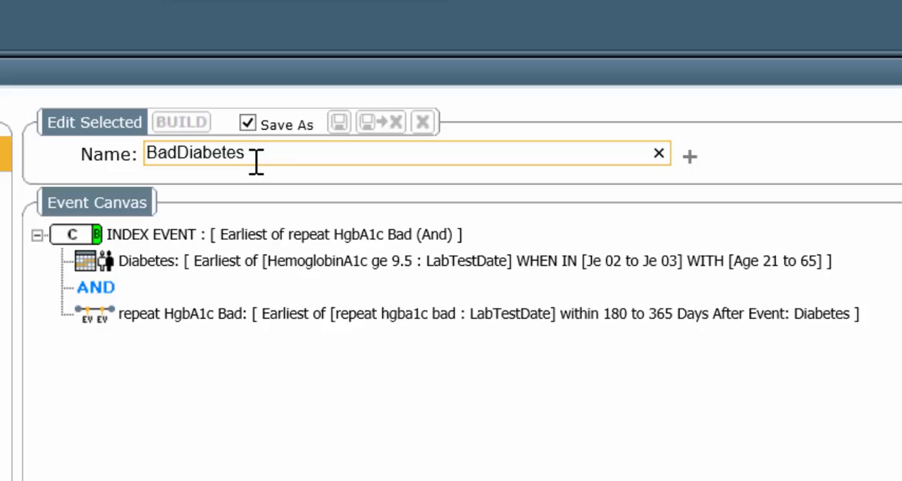
type("IndexOnDx")
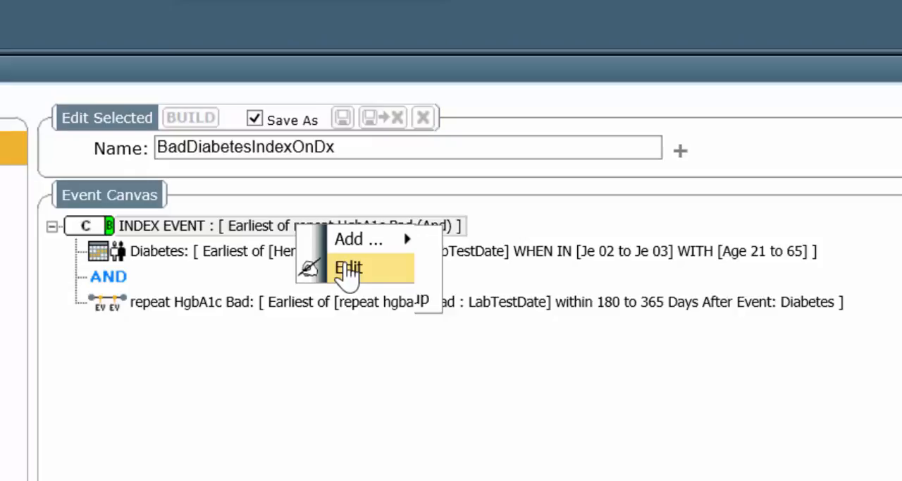
Step: Change the index event to Earliest of Diabetes and apply with Update and Close
left_click(346, 268)
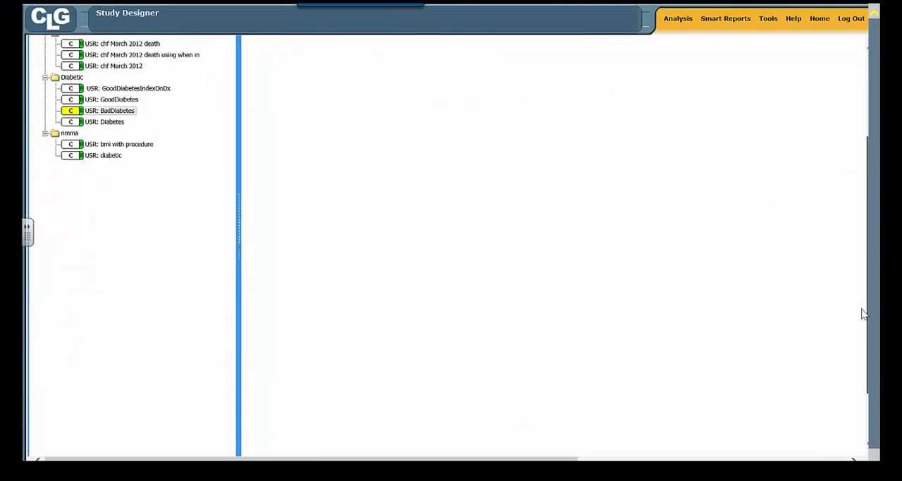
double_click(116, 110)
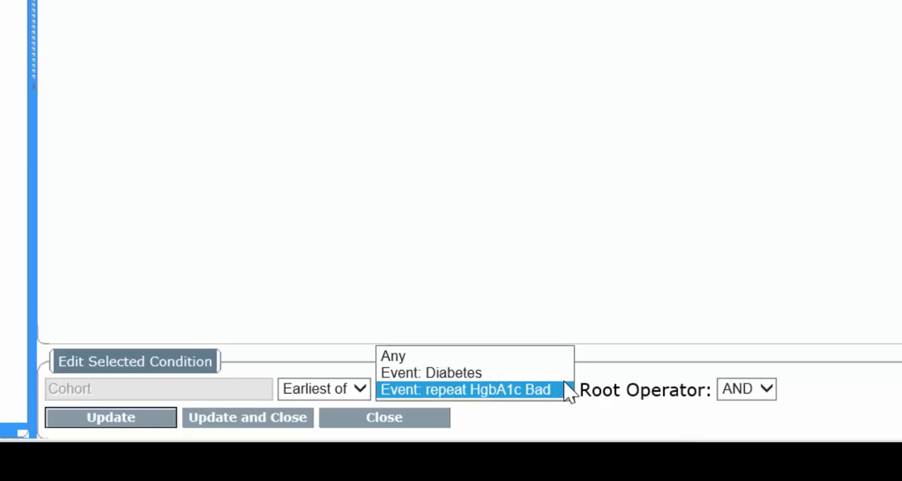
left_click(431, 372)
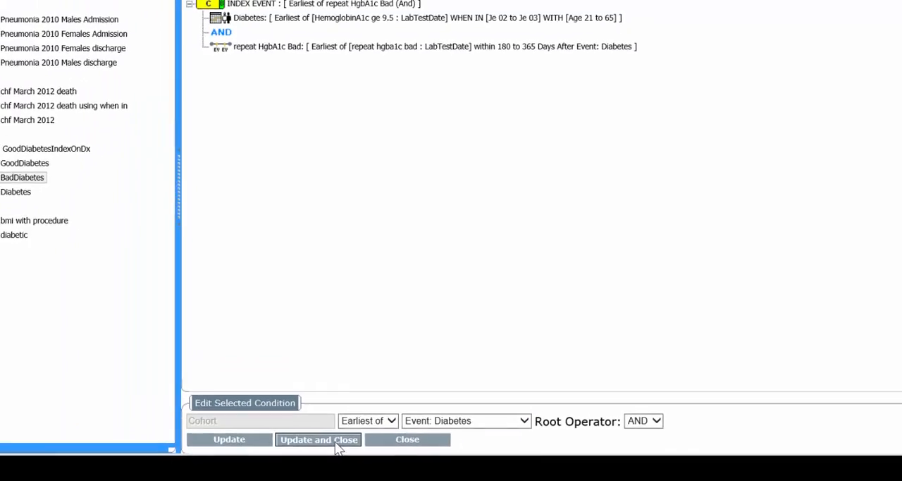
left_click(318, 439)
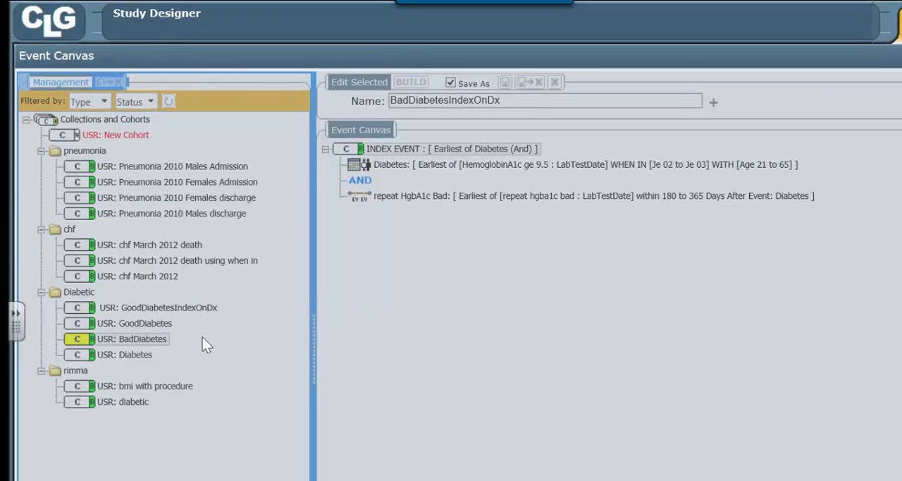
mouse_move(182, 322)
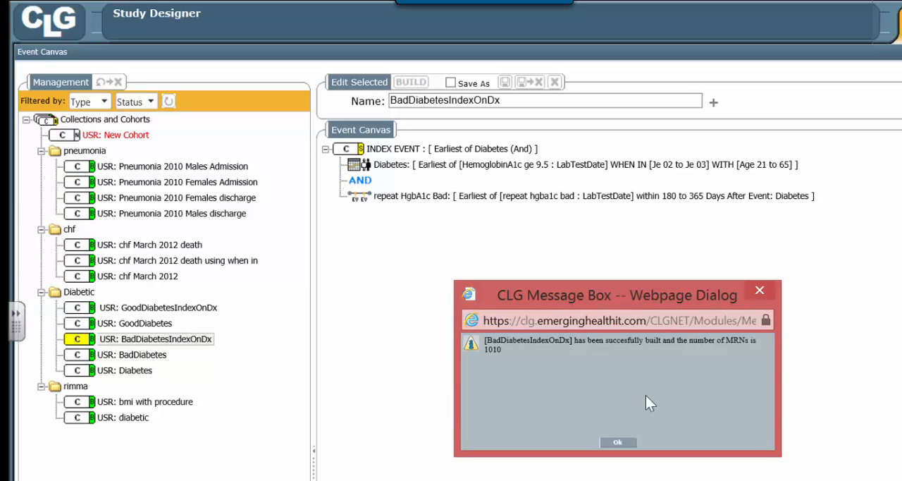
mouse_move(702, 474)
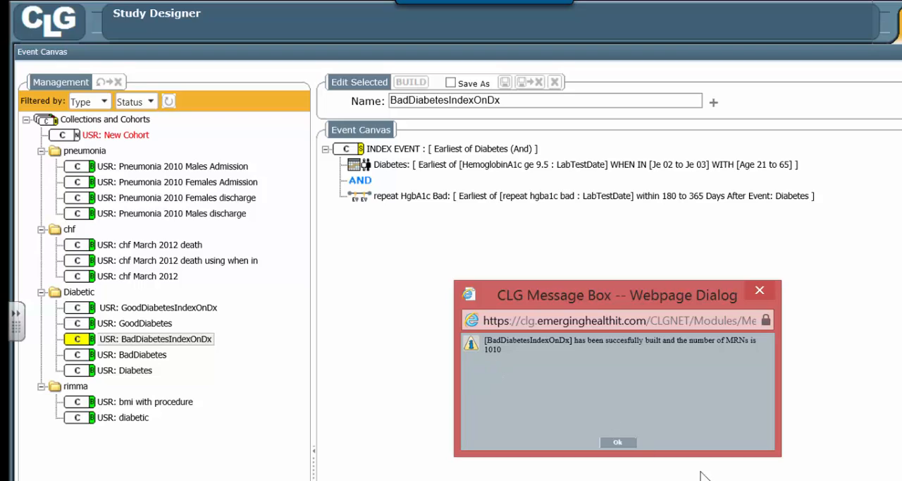
Step: Dismiss the BadDiabetesIndexOnDx build message and leave its edit mode
left_click(617, 442)
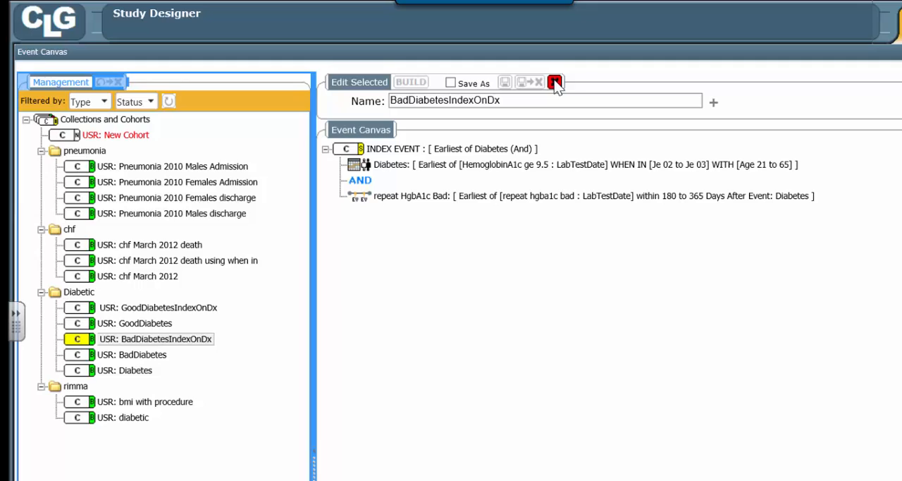
left_click(556, 81)
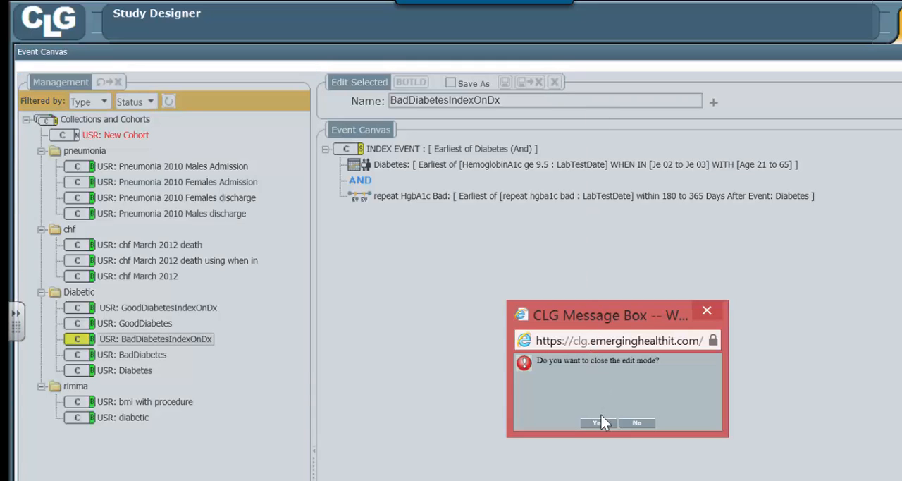
left_click(597, 422)
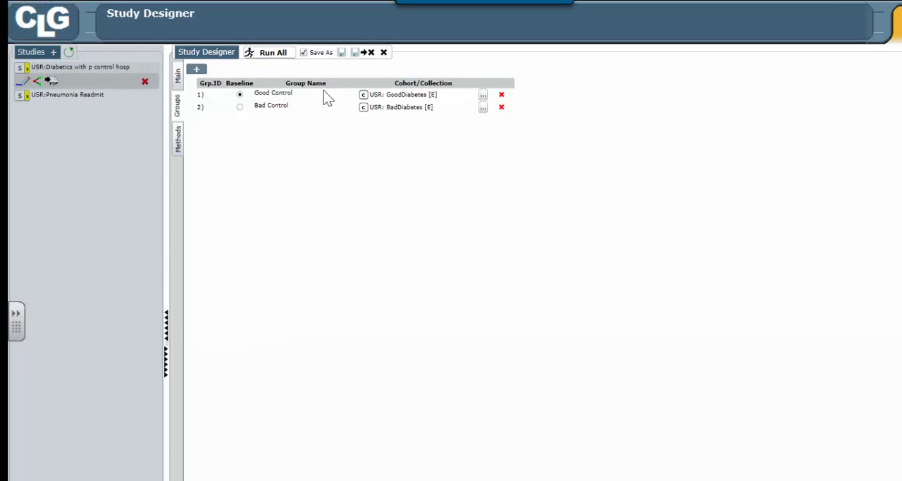
mouse_move(458, 115)
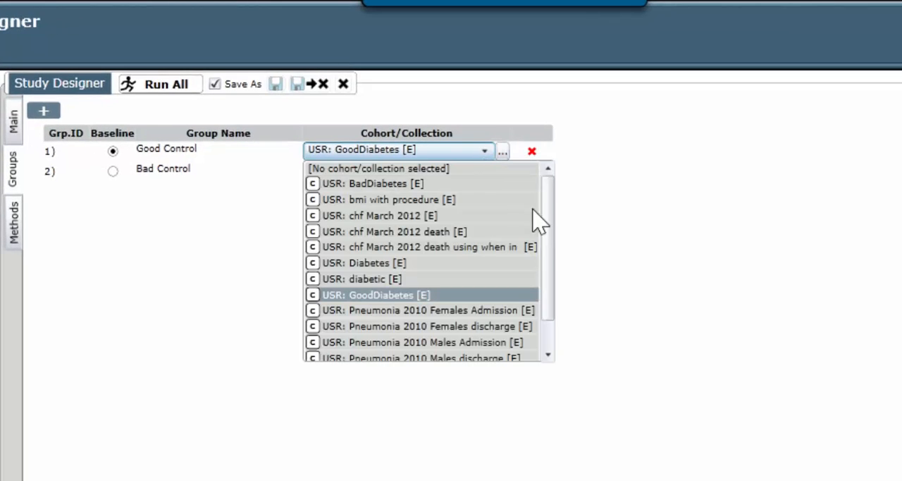
Step: Assign GoodDiabetesIndexOnDx as the Good Control group's cohort
scroll("down", 3)
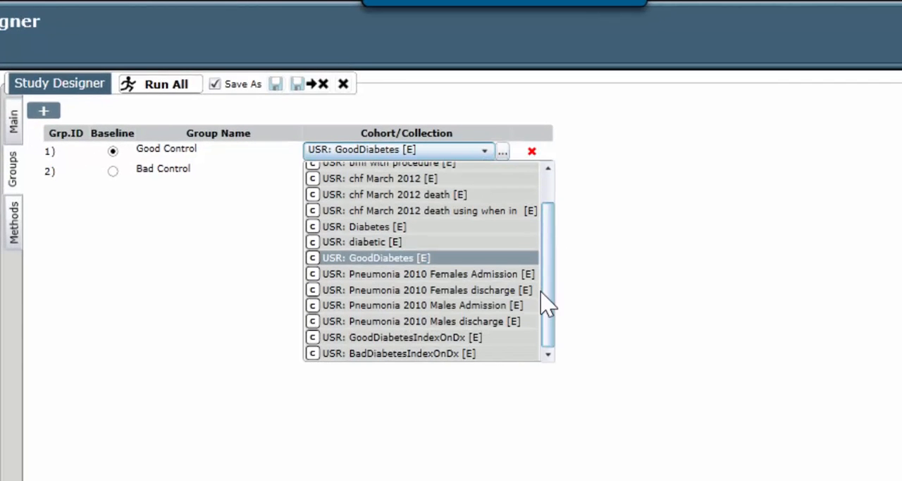
left_click(407, 337)
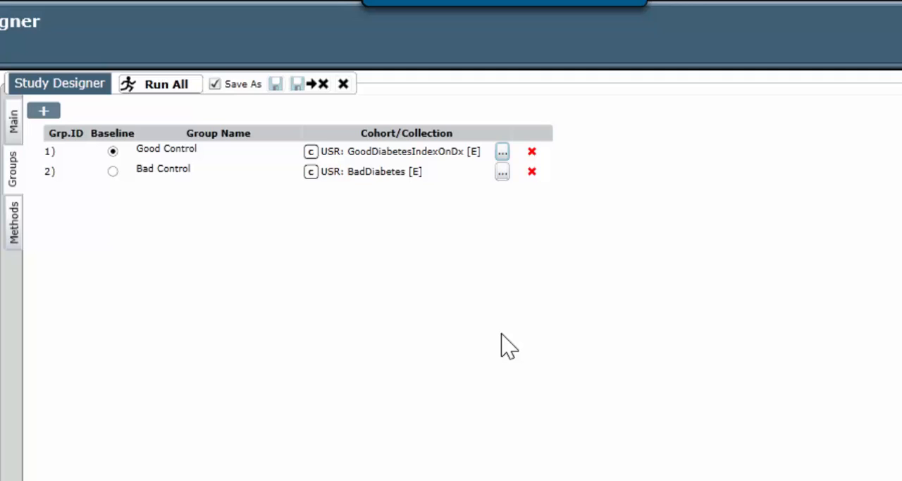
Step: Assign BadDiabetesIndexOnDx as the Bad Control group's cohort
left_click(397, 170)
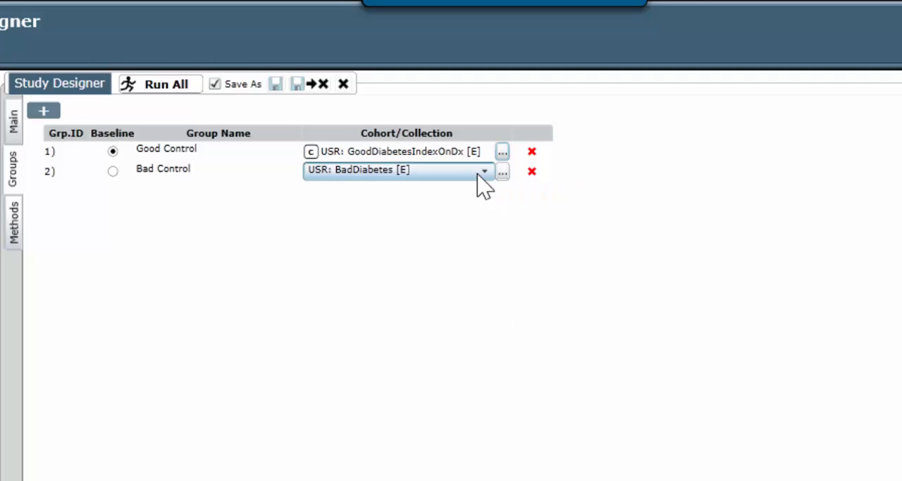
left_click(485, 169)
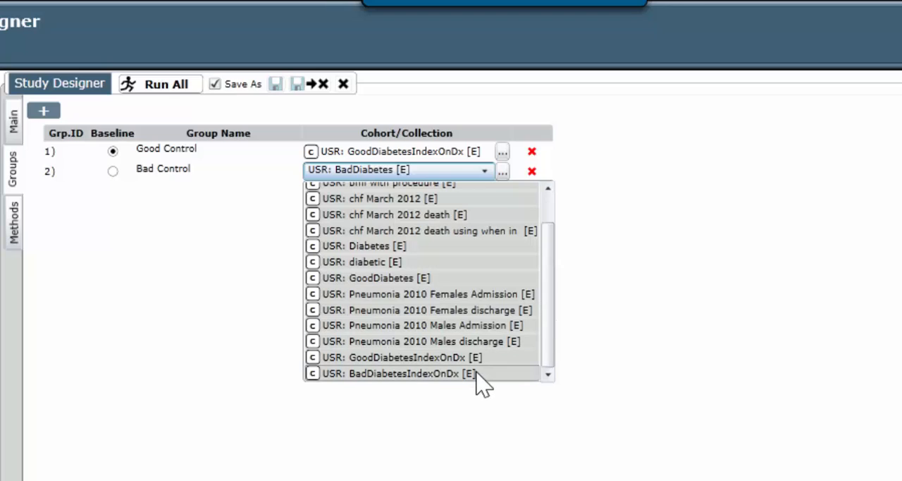
left_click(402, 372)
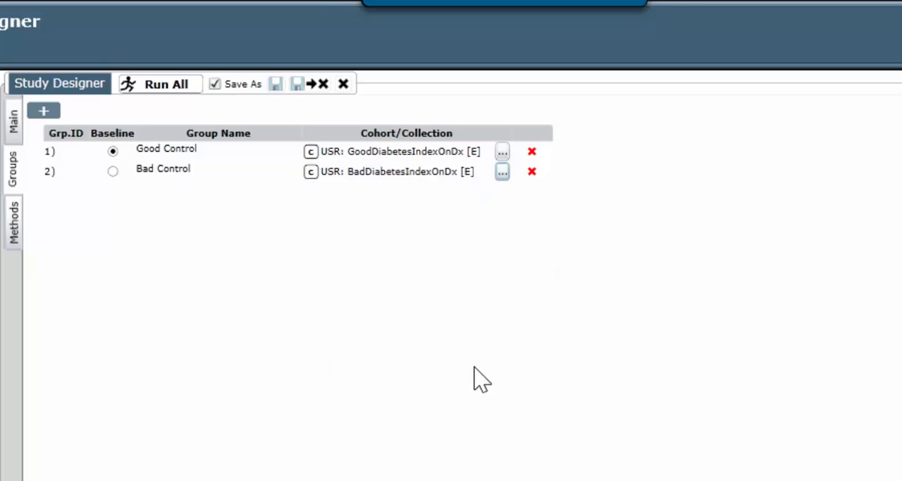
mouse_move(373, 331)
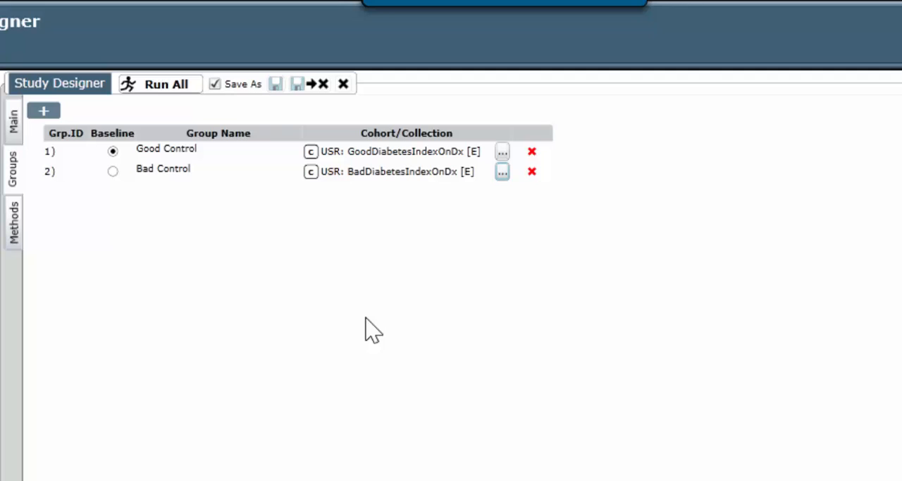
mouse_move(133, 183)
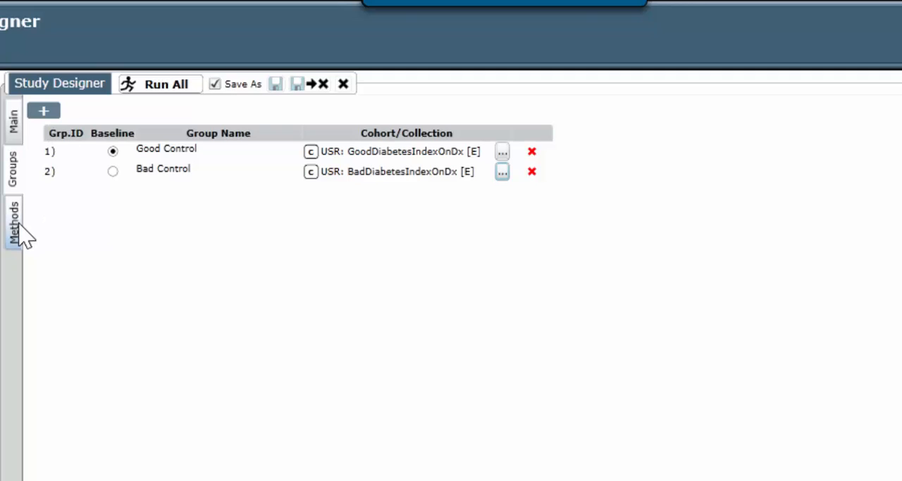
Step: Rerun the Admit analysis with the updated cohorts to show demographics for both control groups
left_click(12, 218)
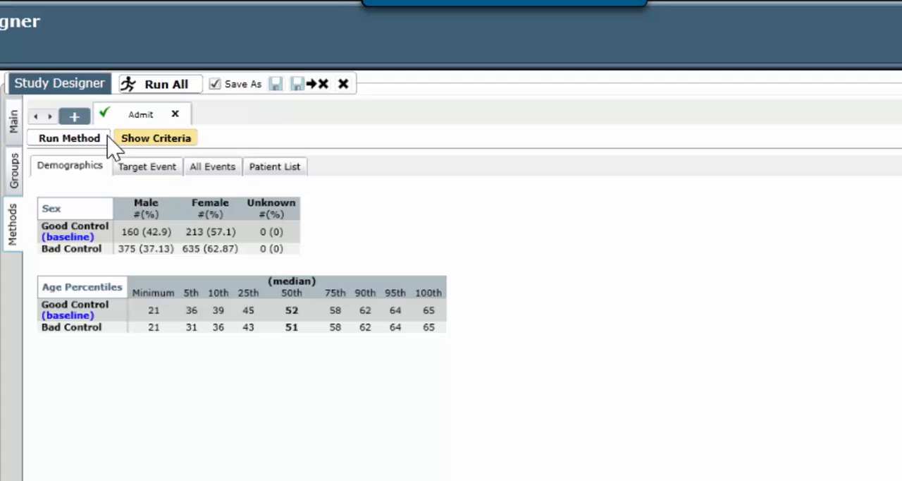
left_click(67, 138)
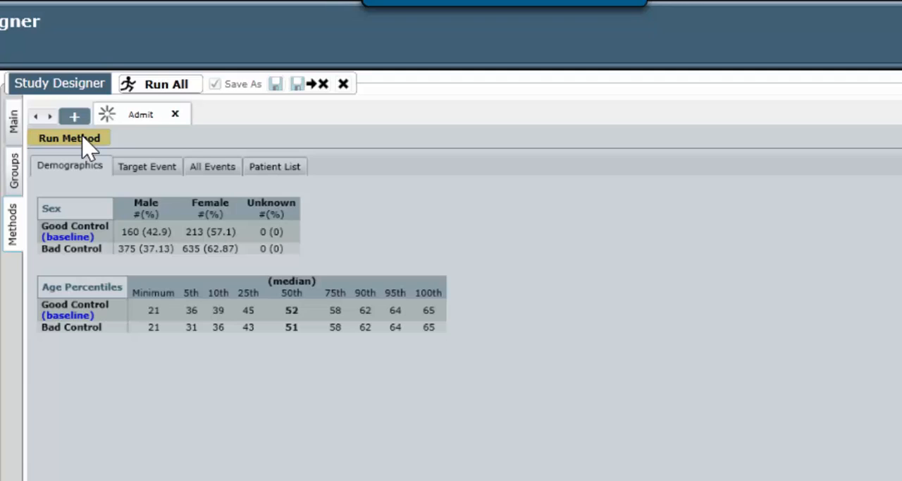
left_click(67, 138)
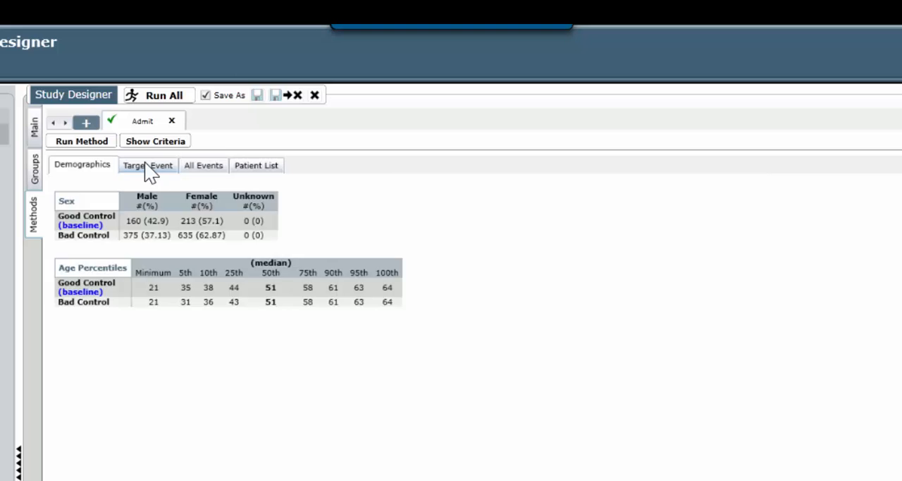
Step: Show the Hospital Admits target-event curve with 30–365 day cumulative estimates, p-value 0.978
left_click(146, 165)
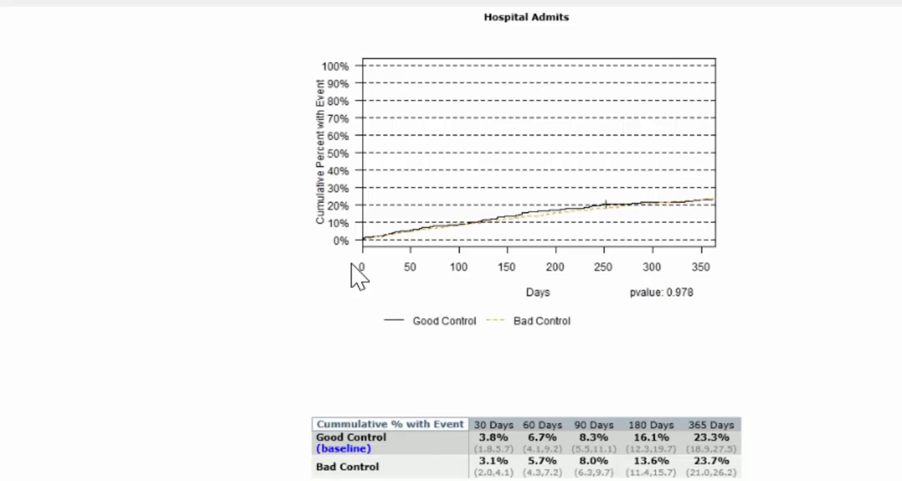
mouse_move(665, 279)
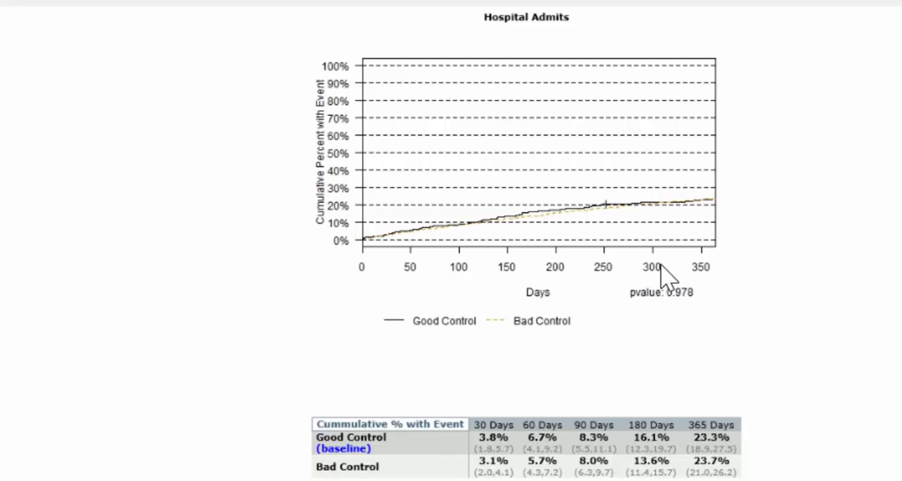
mouse_move(402, 417)
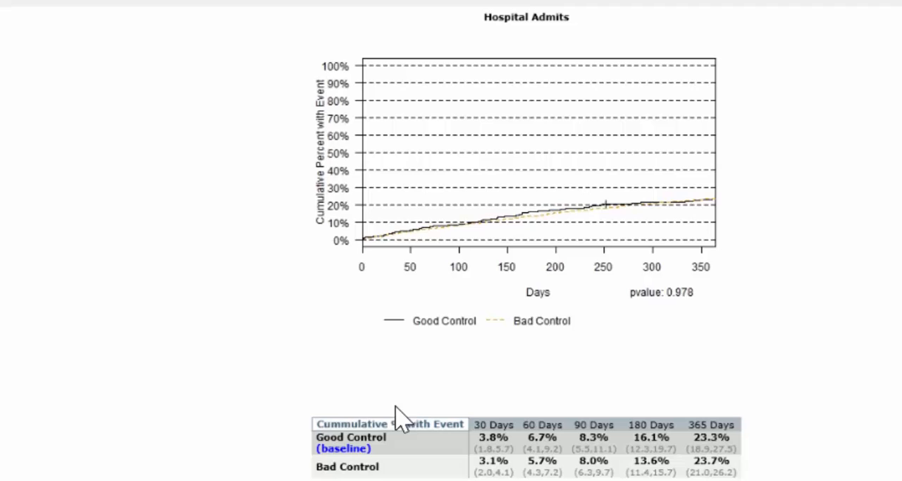
mouse_move(443, 315)
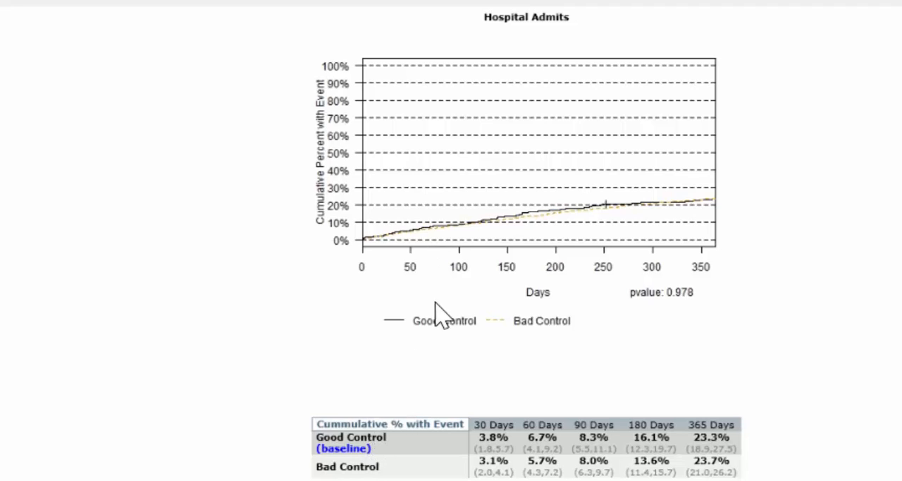
mouse_move(379, 253)
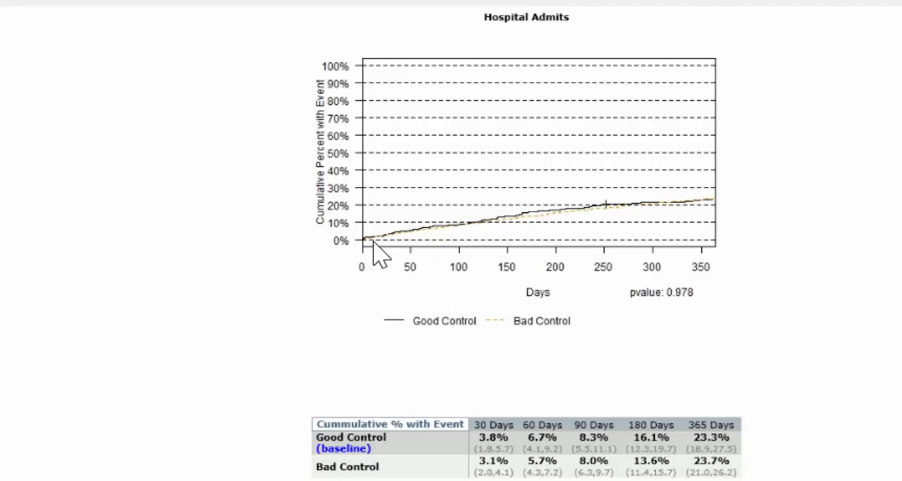
mouse_move(387, 246)
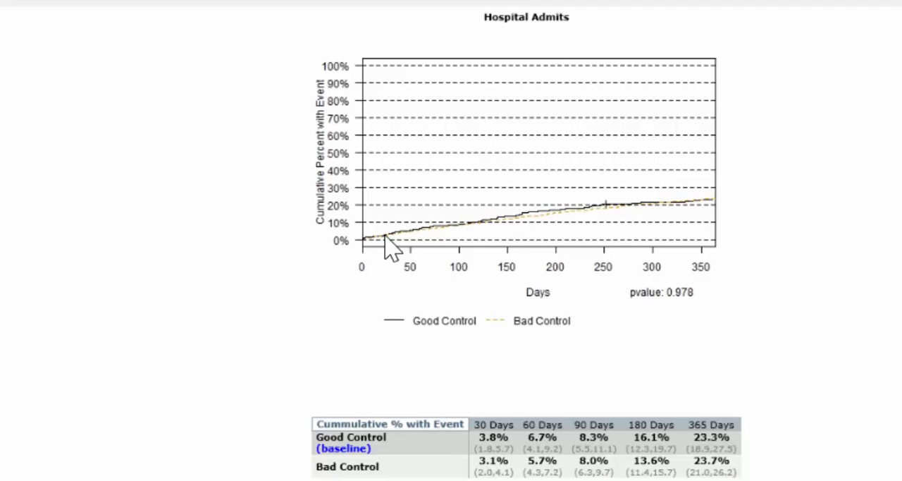
mouse_move(676, 225)
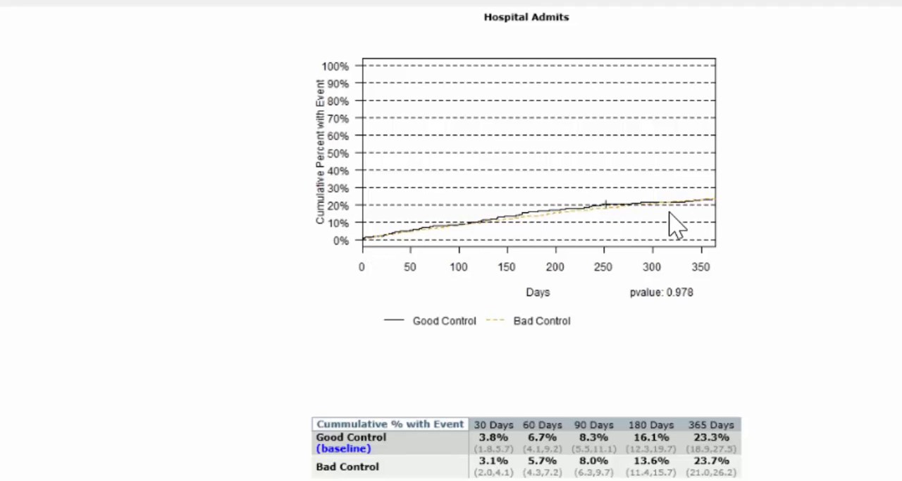
mouse_move(369, 223)
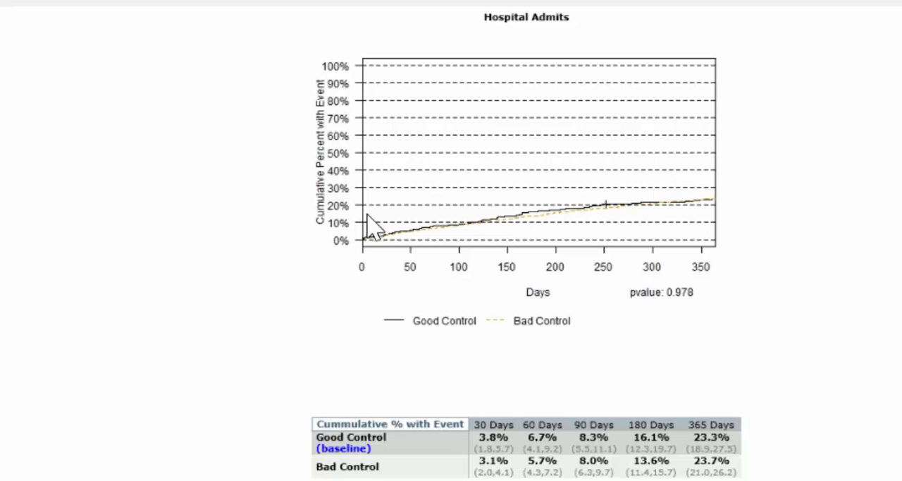
mouse_move(336, 237)
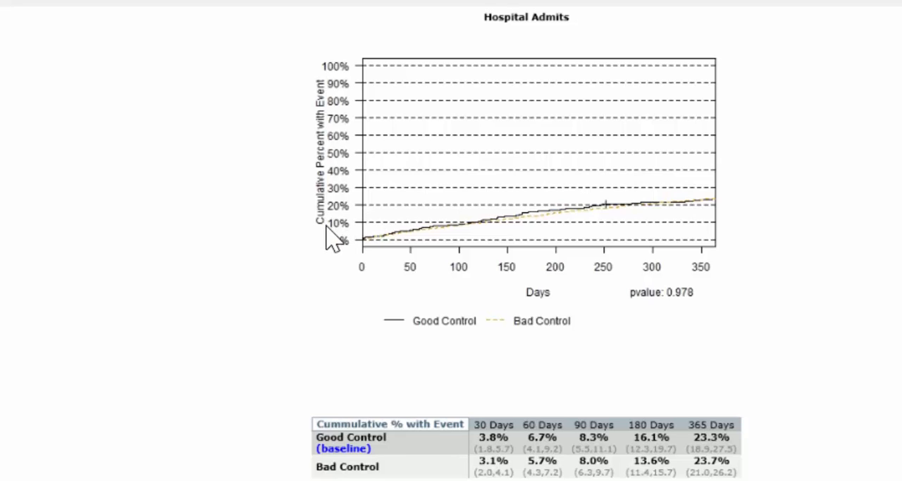
mouse_move(707, 354)
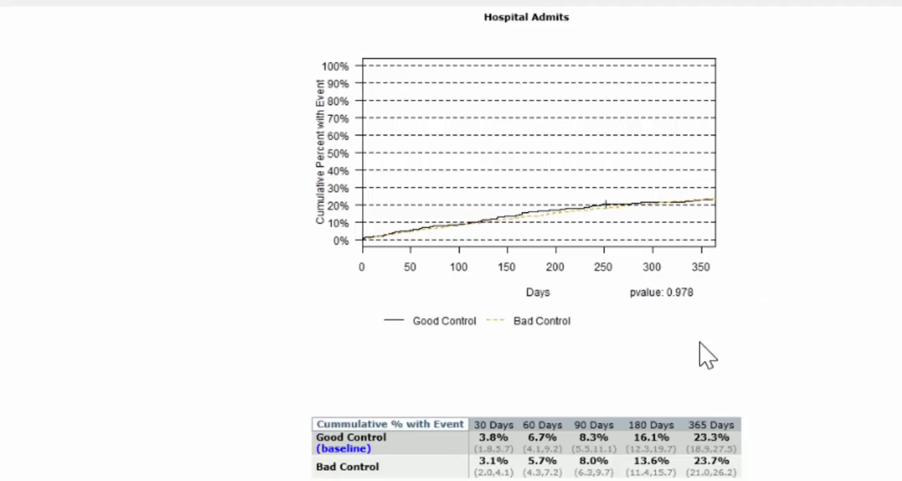
mouse_move(702, 406)
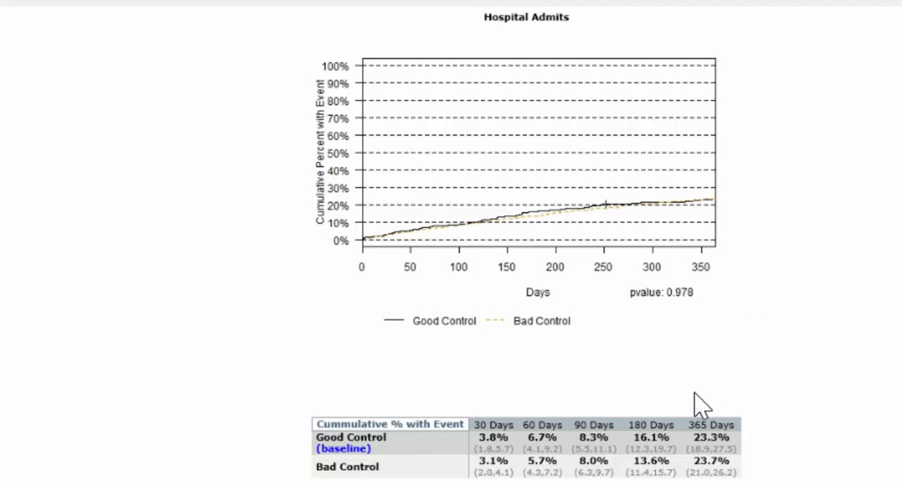
mouse_move(720, 478)
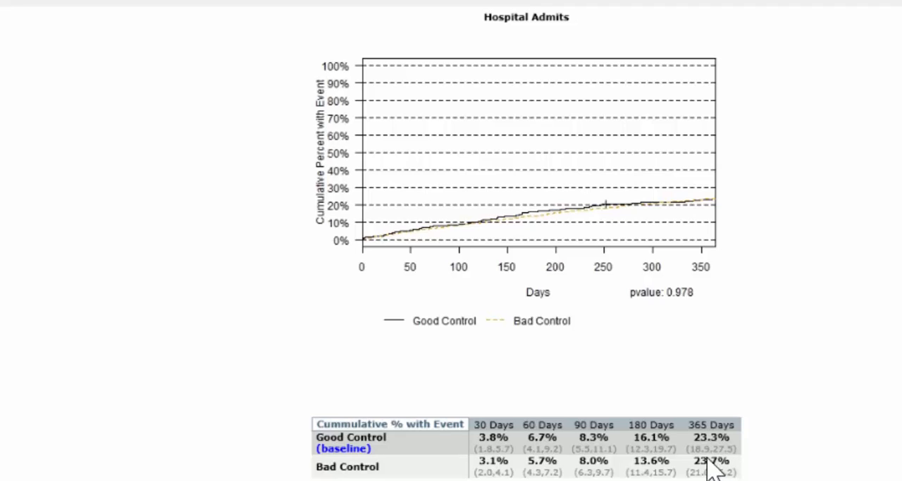
mouse_move(712, 468)
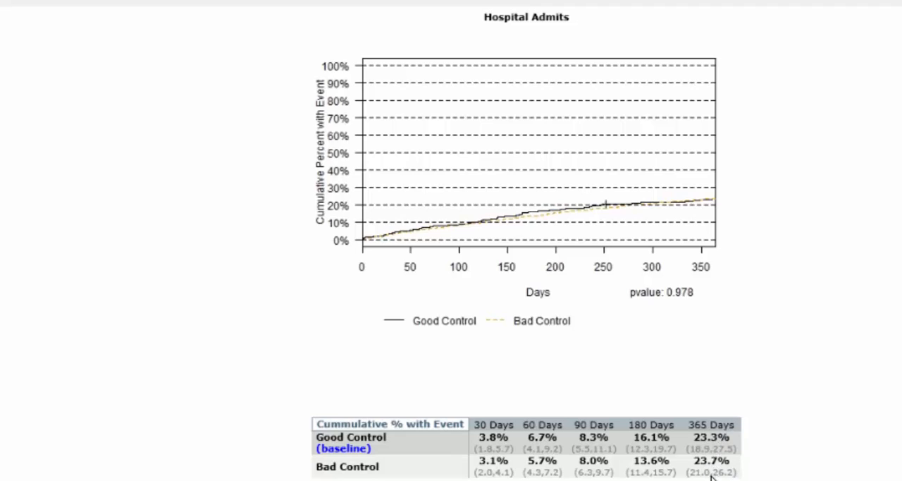
mouse_move(411, 240)
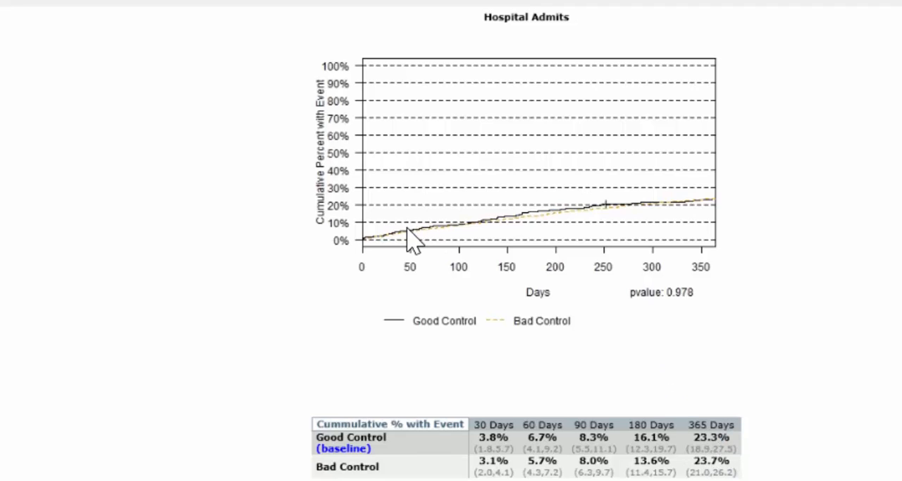
mouse_move(534, 251)
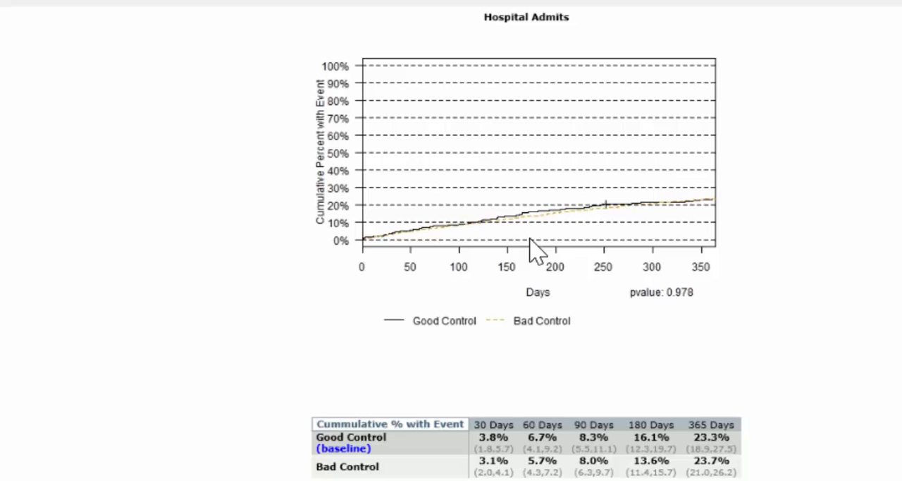
mouse_move(451, 228)
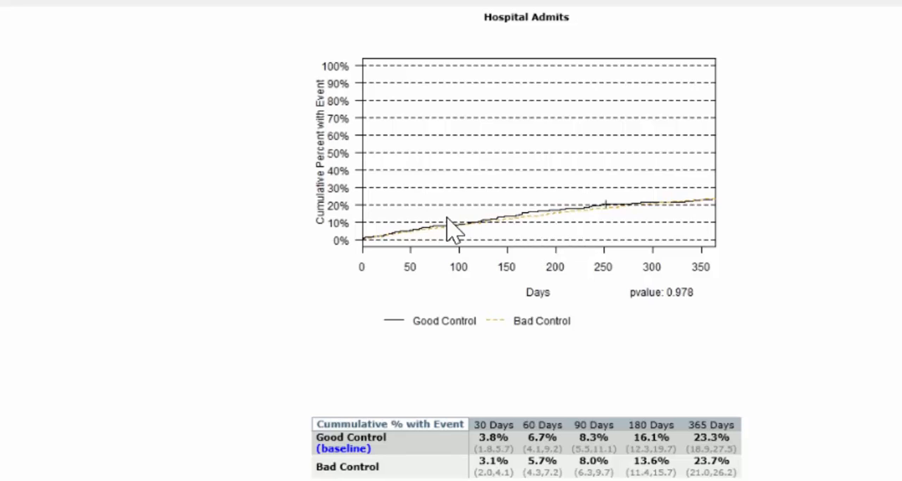
mouse_move(561, 234)
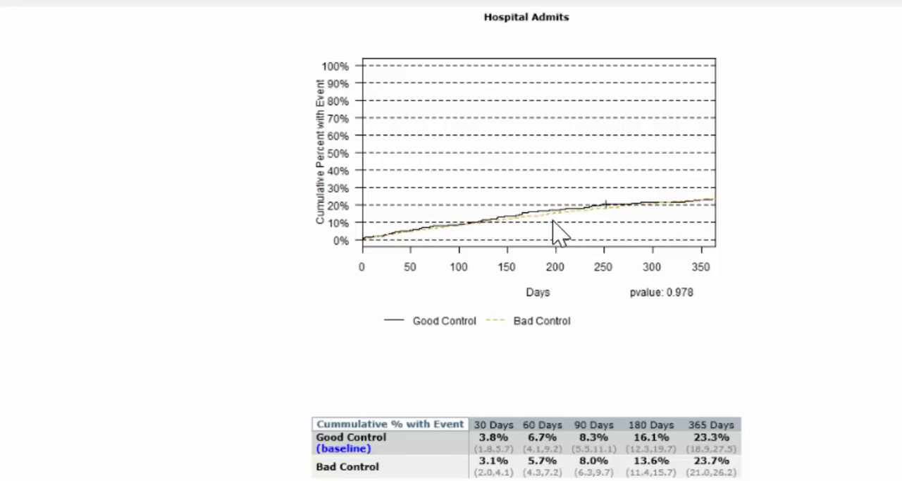
mouse_move(524, 237)
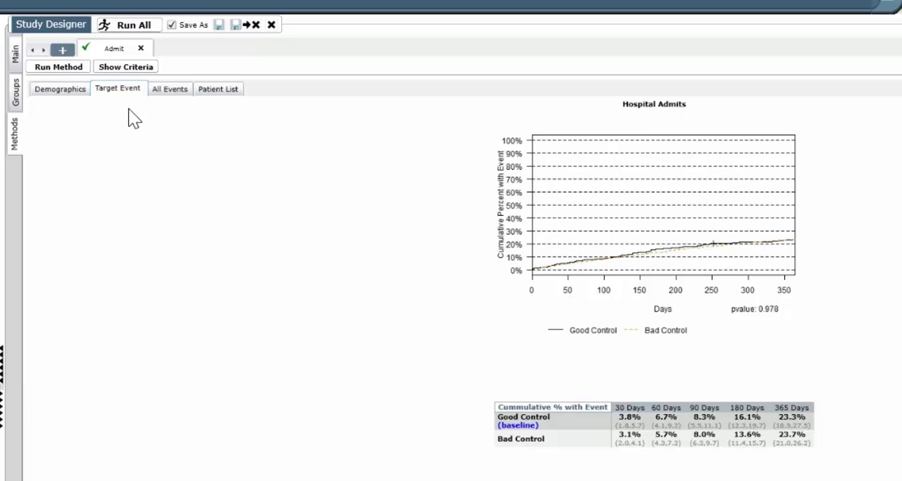
mouse_move(125, 66)
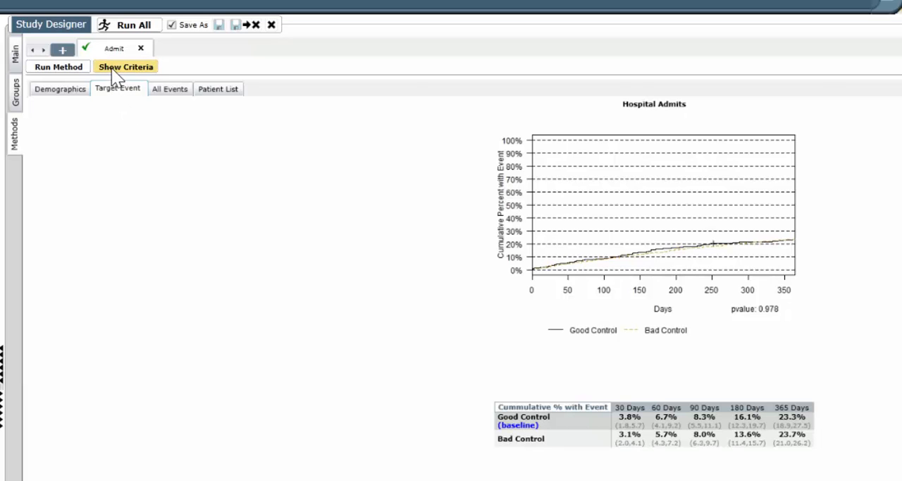
Step: Set the Admit method's End node to 180 days from start and close the editor
left_click(125, 66)
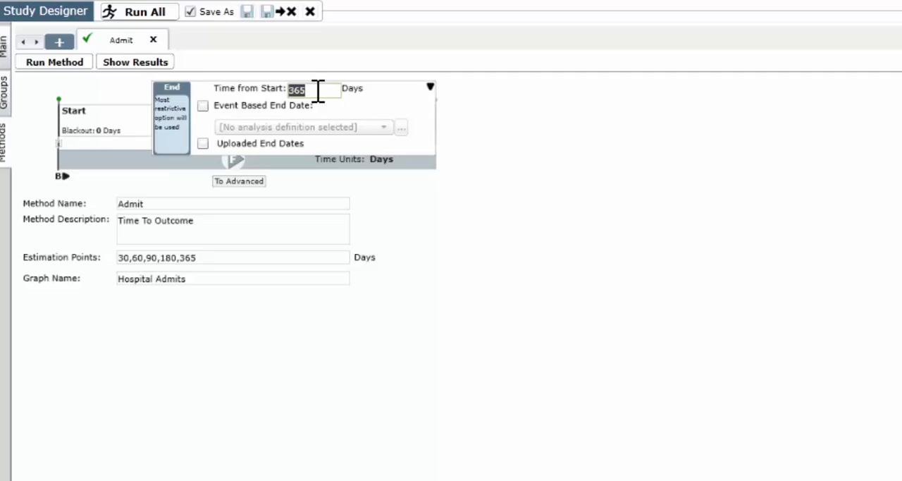
type("180")
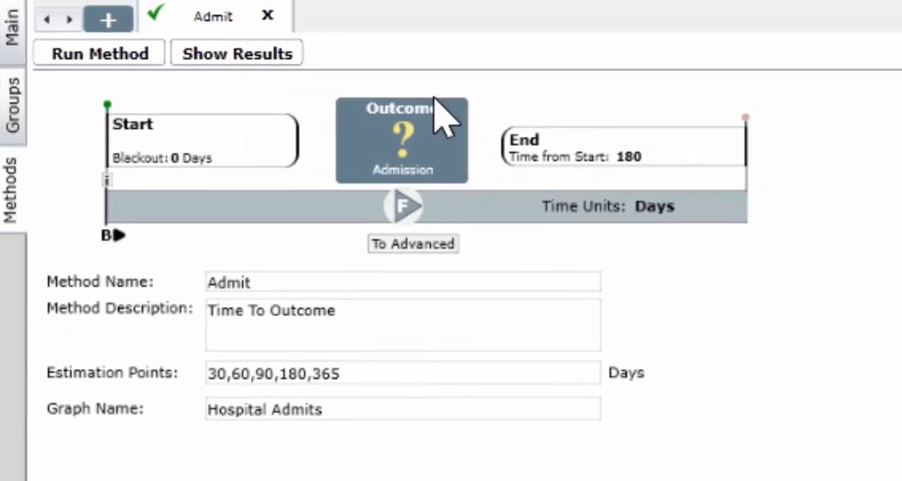
left_click(99, 54)
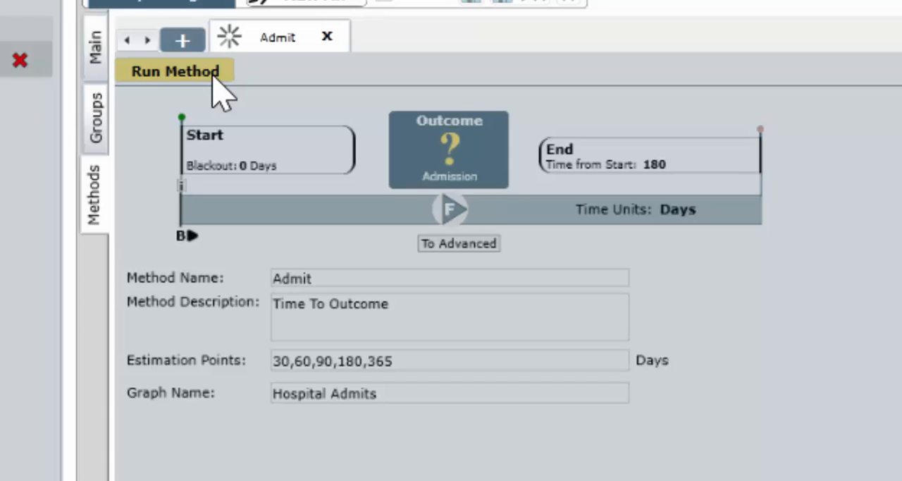
left_click(175, 70)
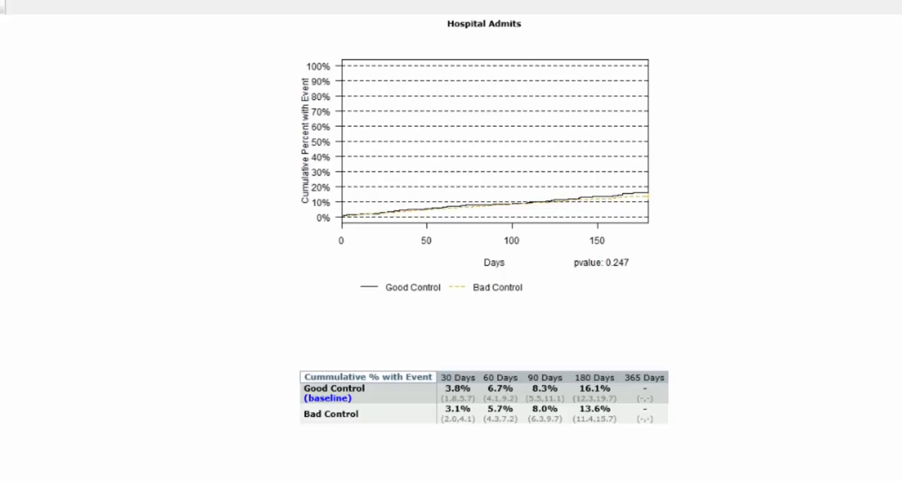
mouse_move(538, 438)
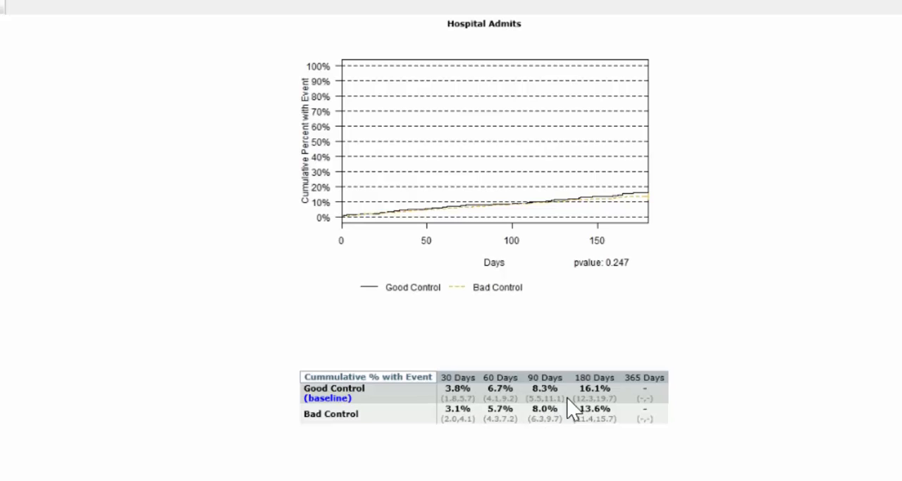
mouse_move(570, 407)
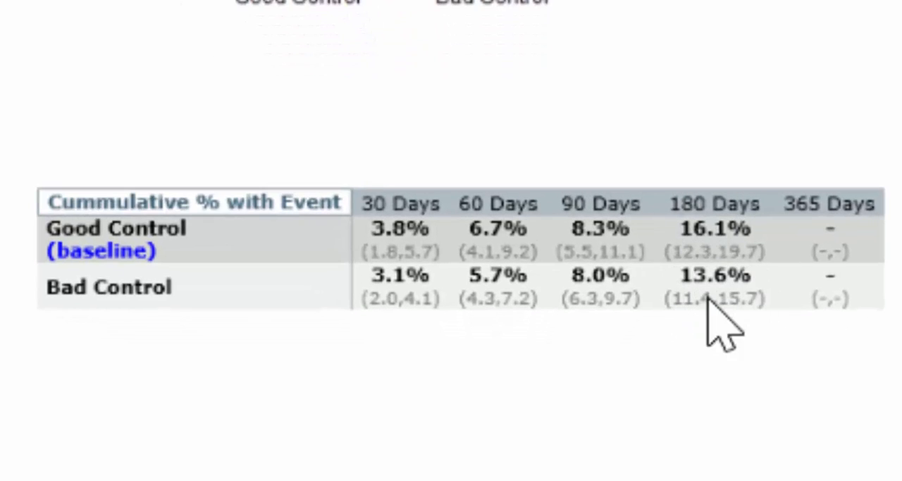
mouse_move(747, 282)
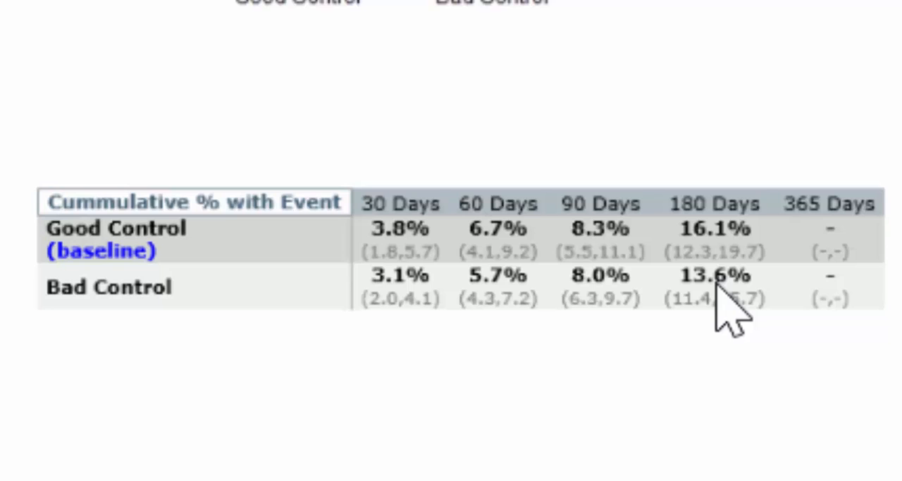
mouse_move(725, 353)
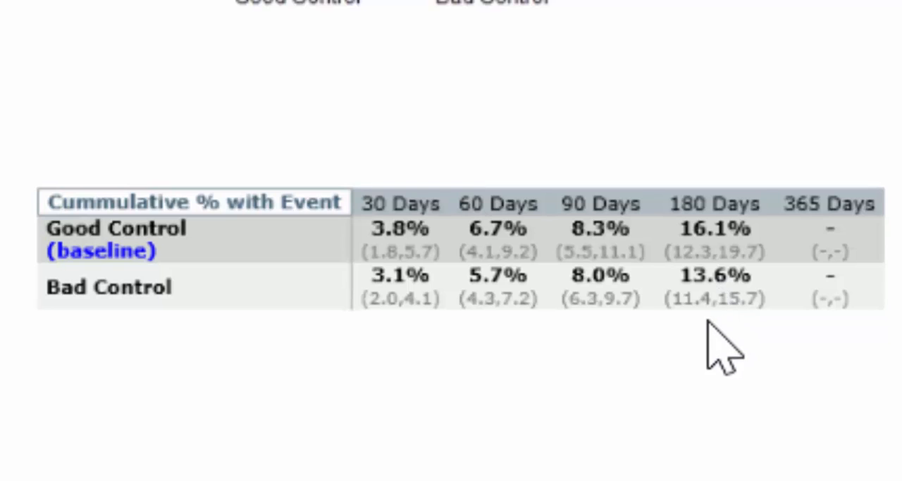
mouse_move(698, 317)
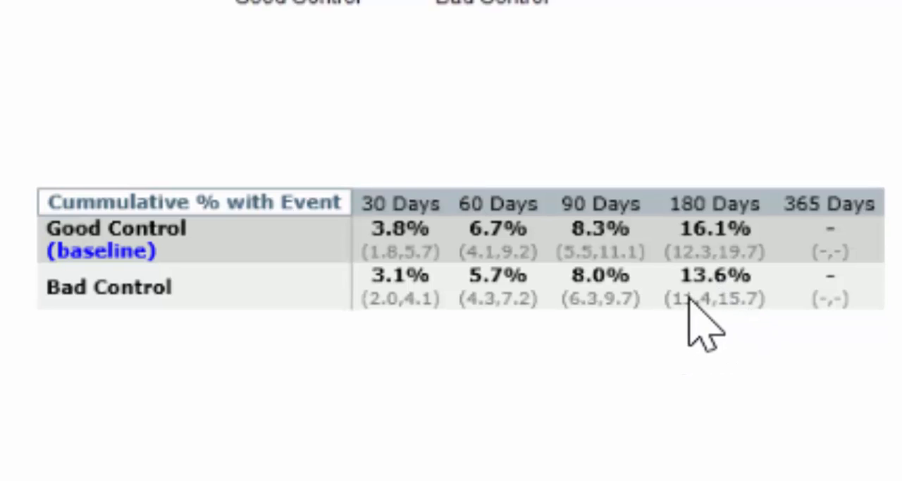
mouse_move(698, 294)
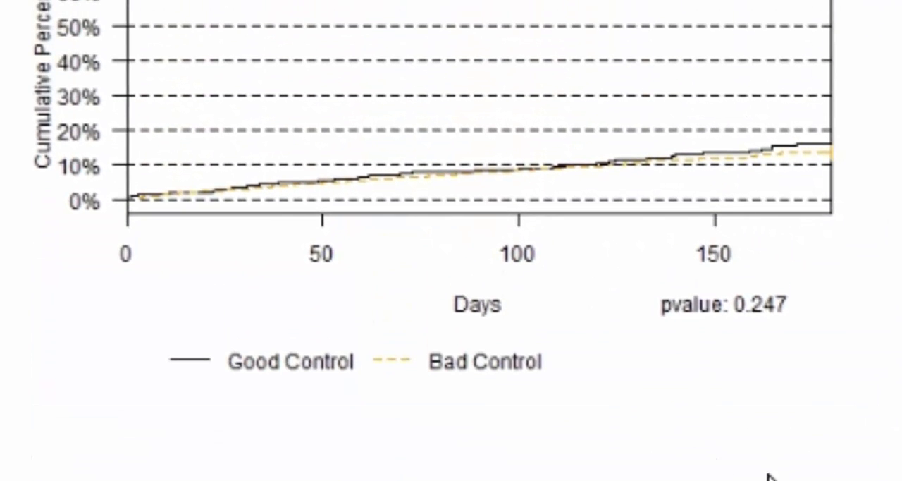
scroll("down", 3)
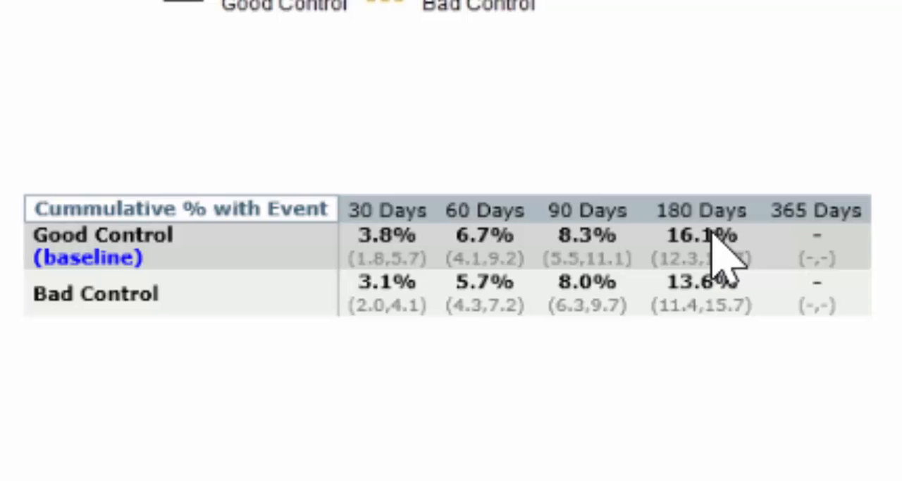
mouse_move(730, 275)
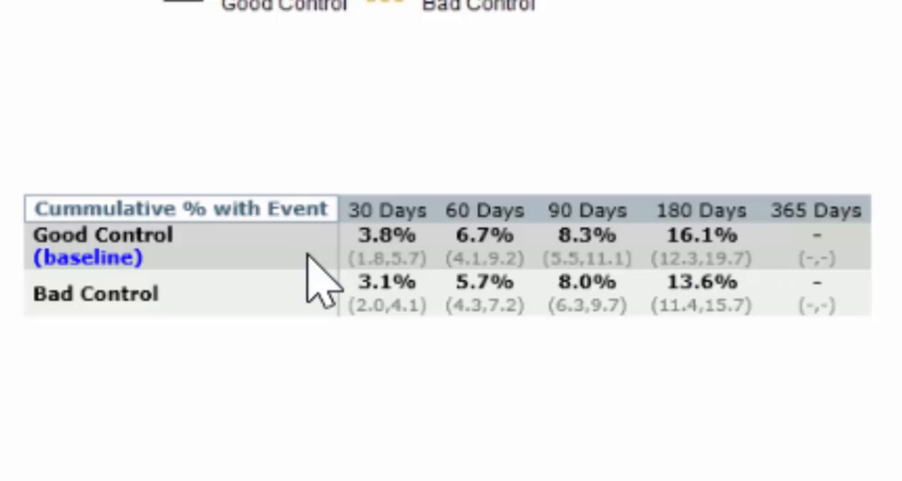
mouse_move(712, 282)
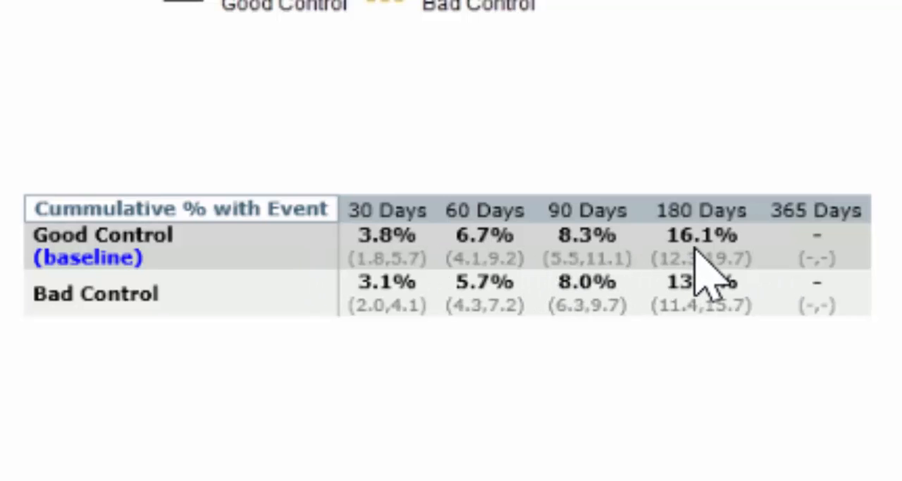
mouse_move(436, 274)
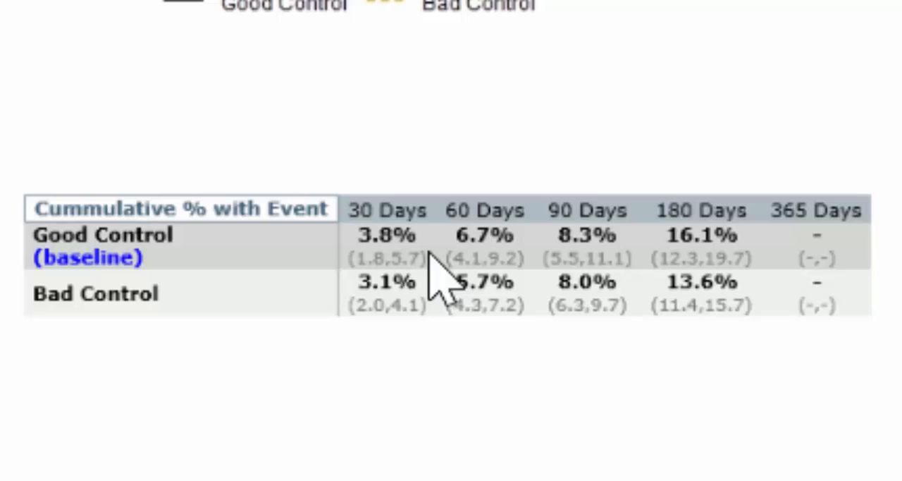
mouse_move(275, 281)
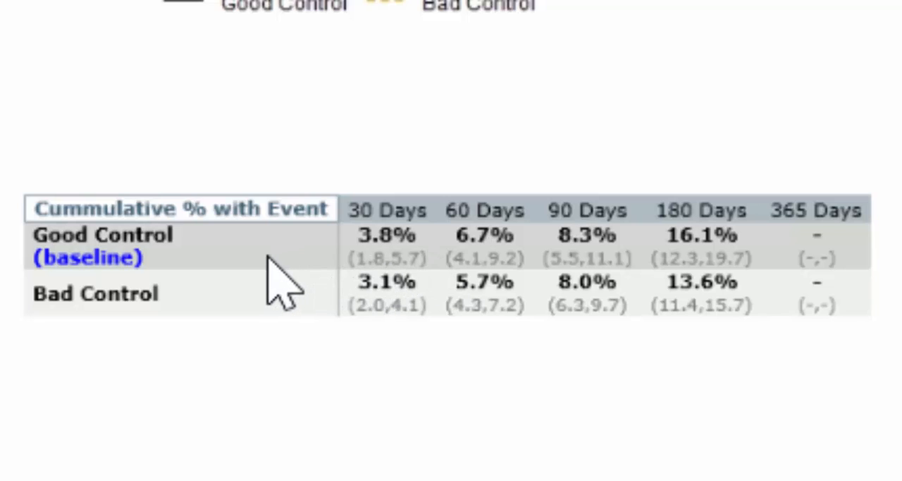
mouse_move(716, 275)
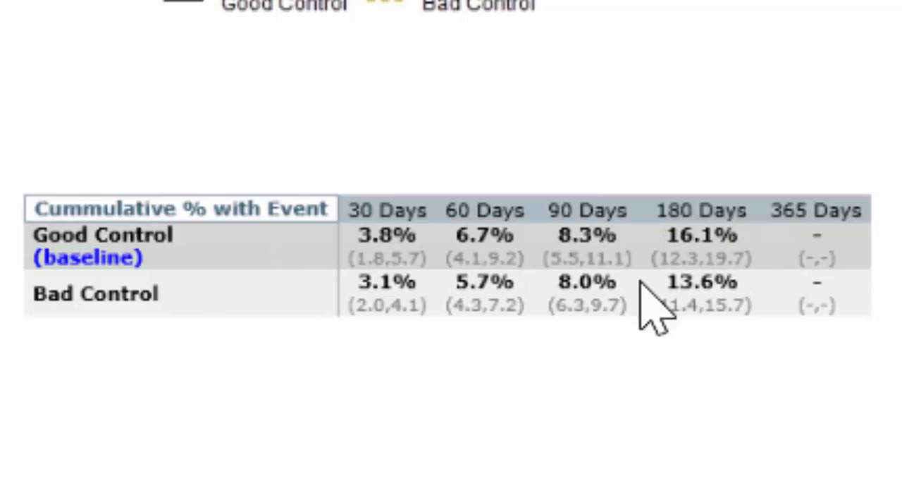
mouse_move(758, 303)
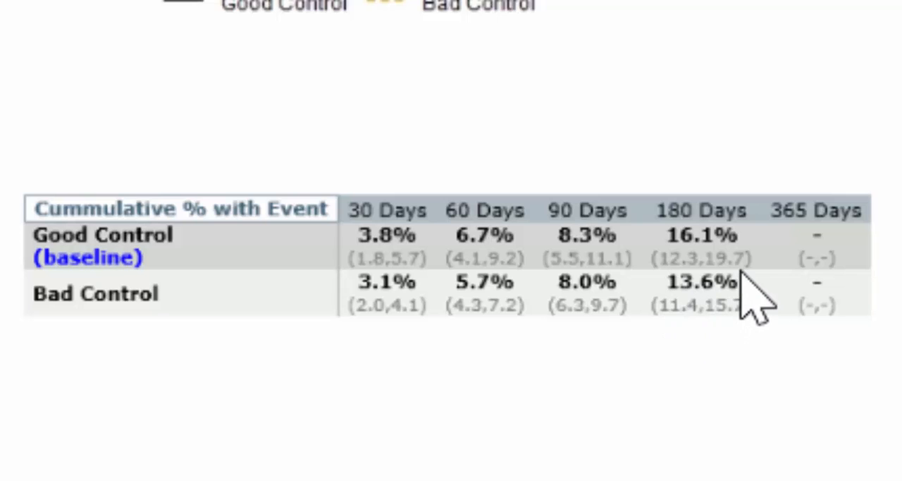
mouse_move(673, 282)
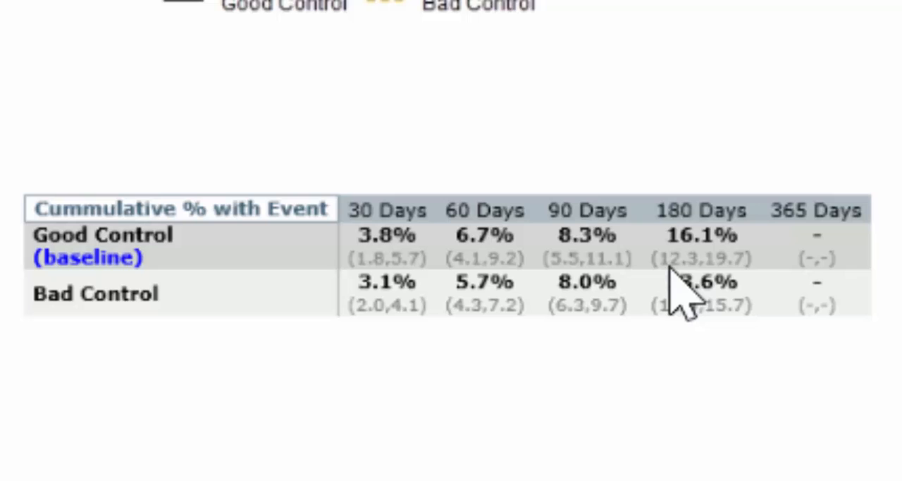
mouse_move(673, 289)
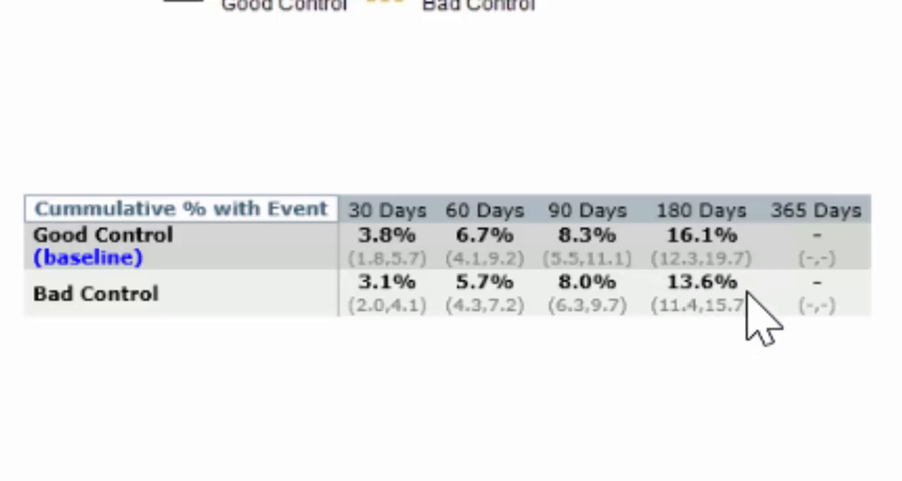
mouse_move(679, 346)
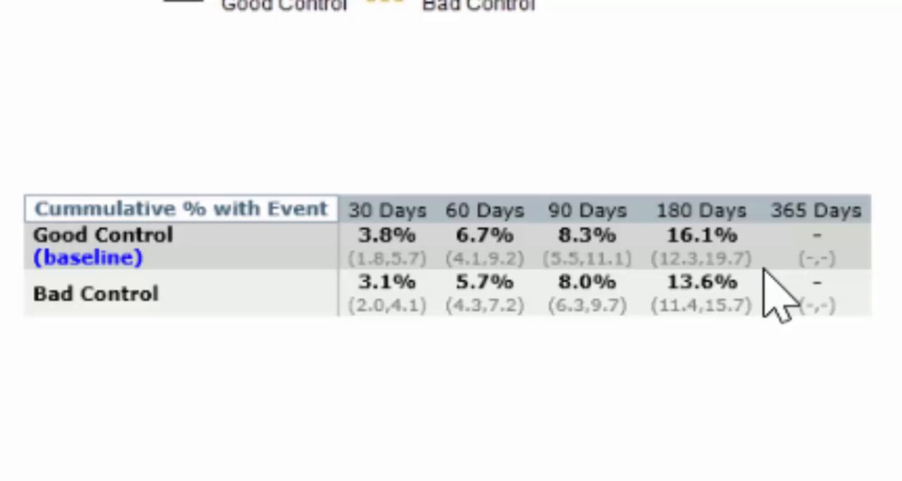
mouse_move(711, 338)
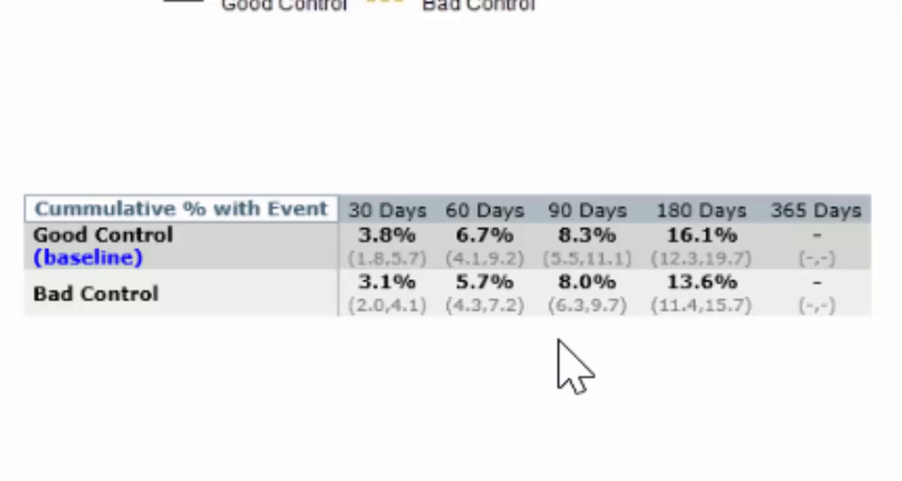
mouse_move(740, 338)
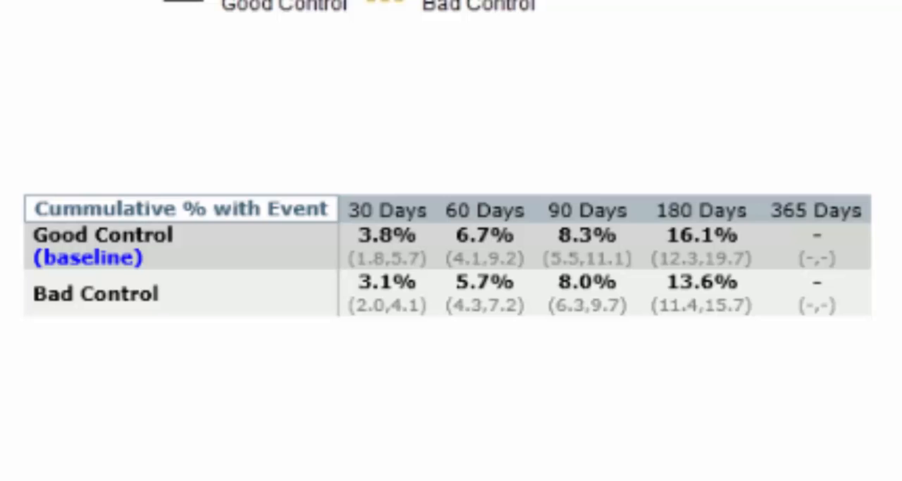
mouse_move(811, 394)
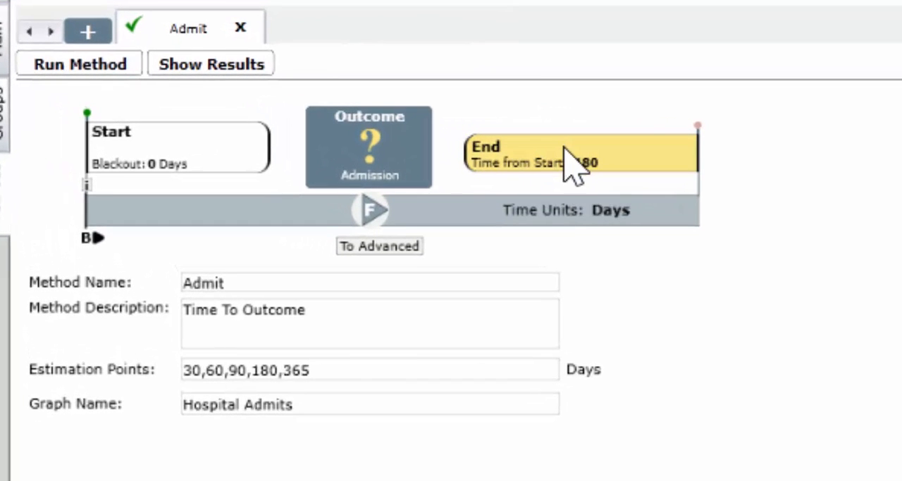
mouse_move(204, 406)
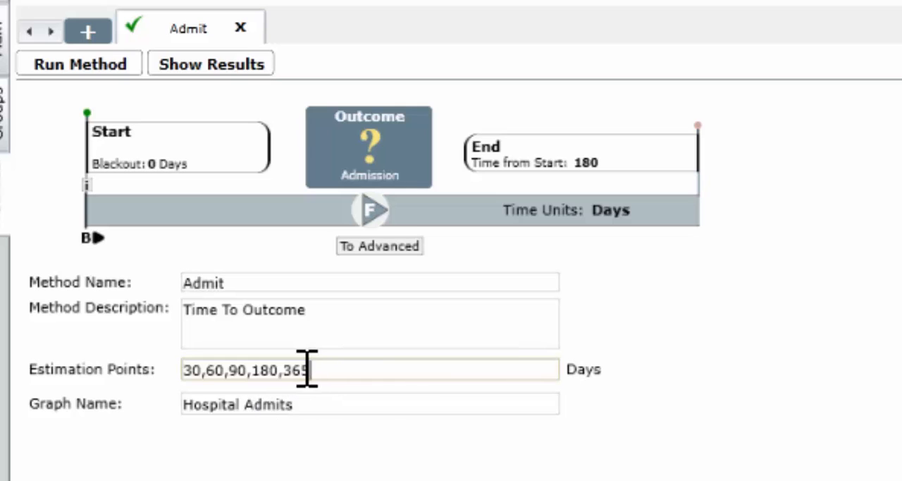
Step: Change Admit estimation points to 30, 60, 90, 180 and rerun the method
double_click(296, 369)
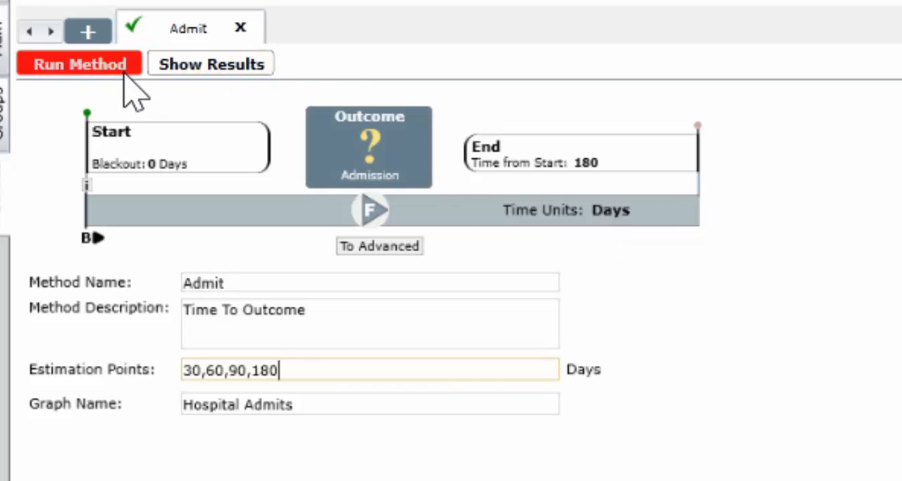
left_click(79, 63)
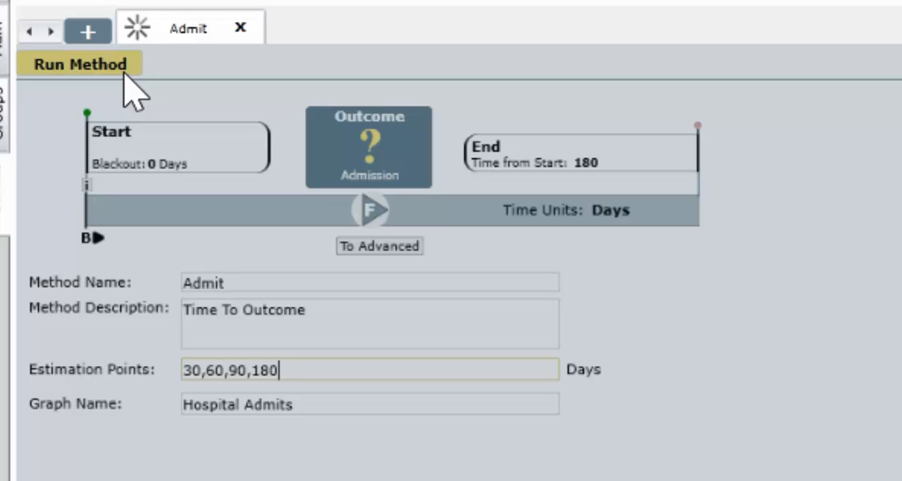
Step: Show the rerun Hospital Admits results with the table estimating only at 30–180 days
left_click(79, 63)
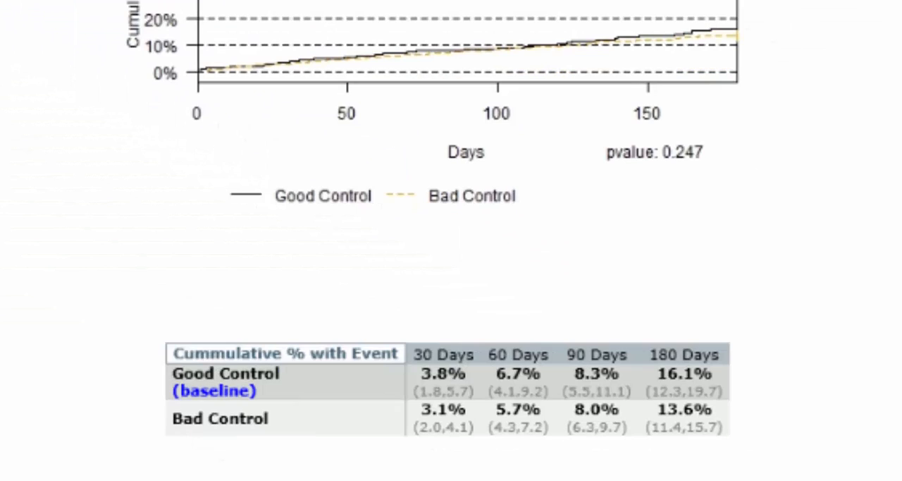
mouse_move(67, 299)
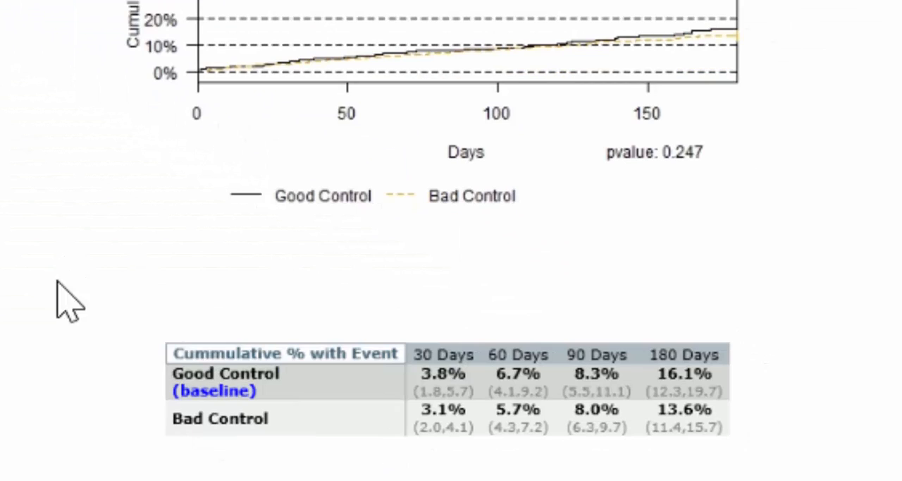
mouse_move(674, 383)
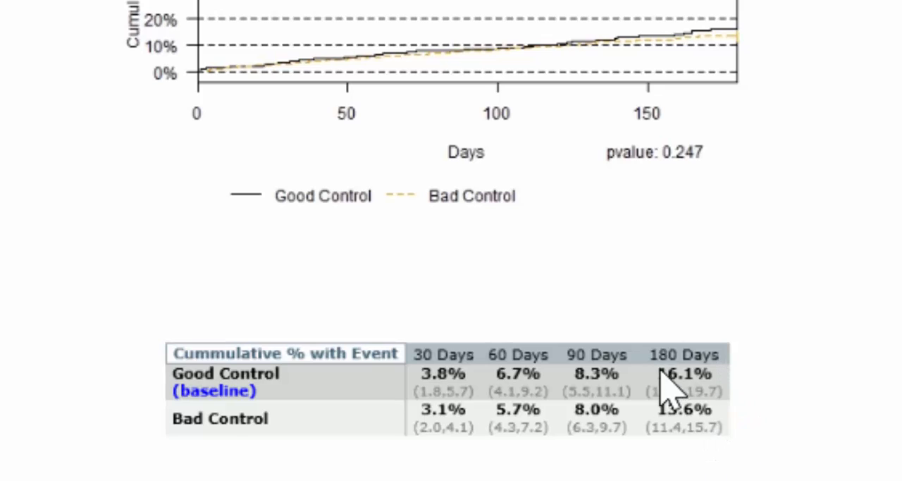
mouse_move(704, 454)
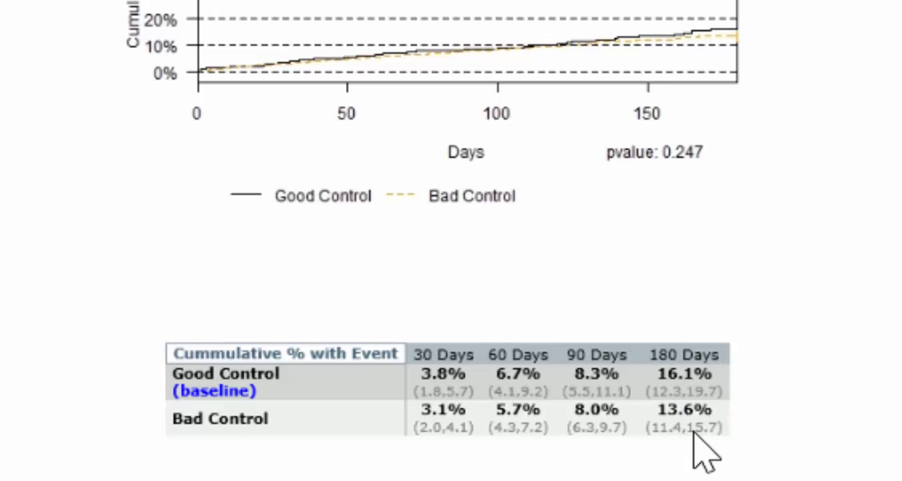
mouse_move(754, 380)
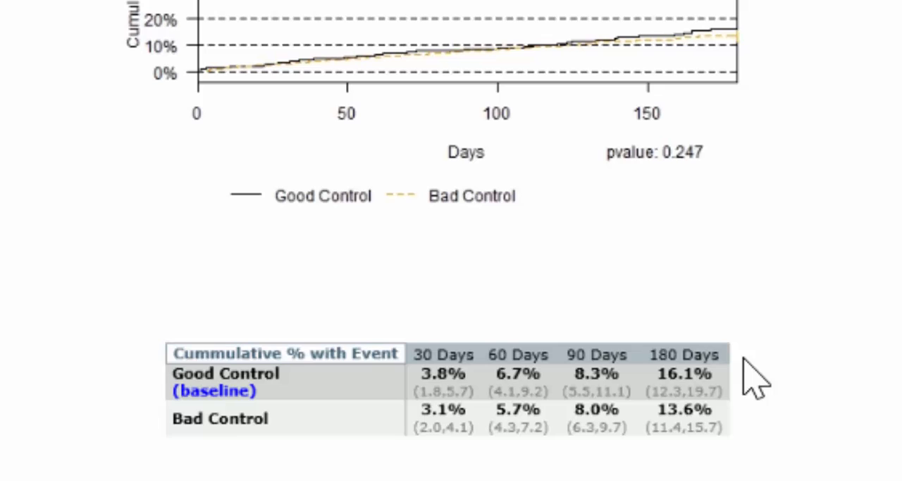
mouse_move(747, 239)
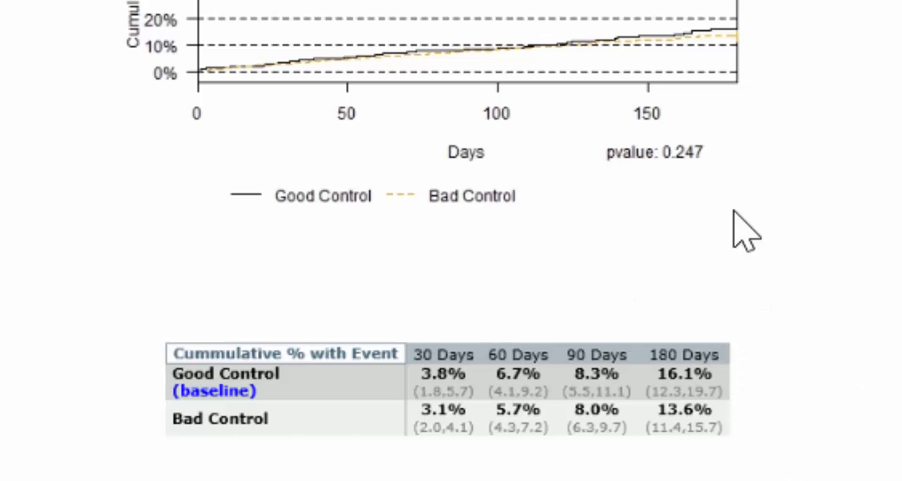
mouse_move(603, 398)
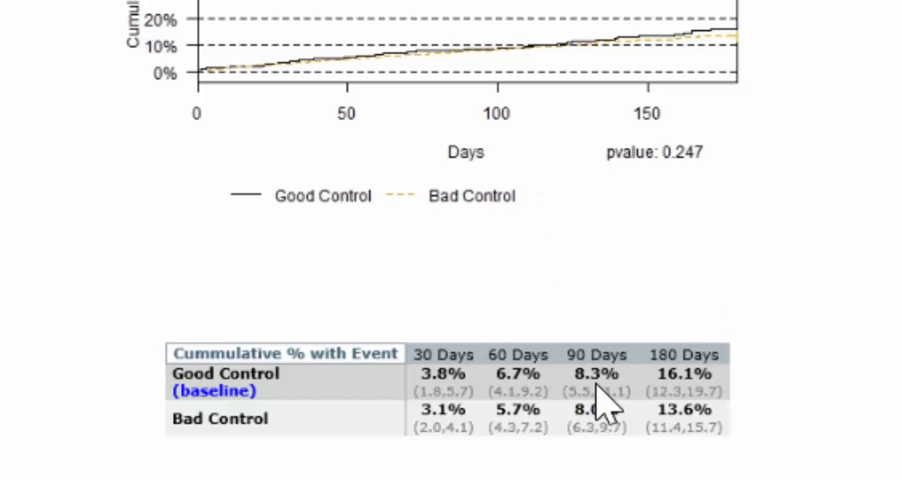
mouse_move(407, 410)
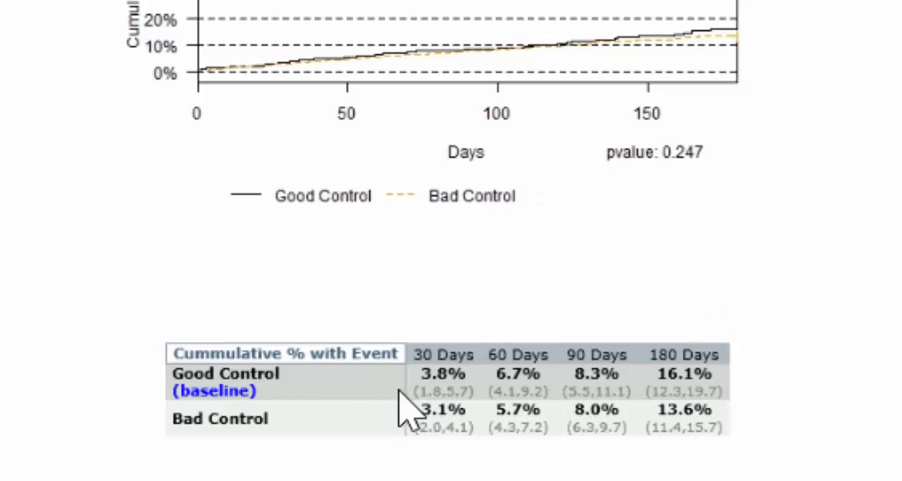